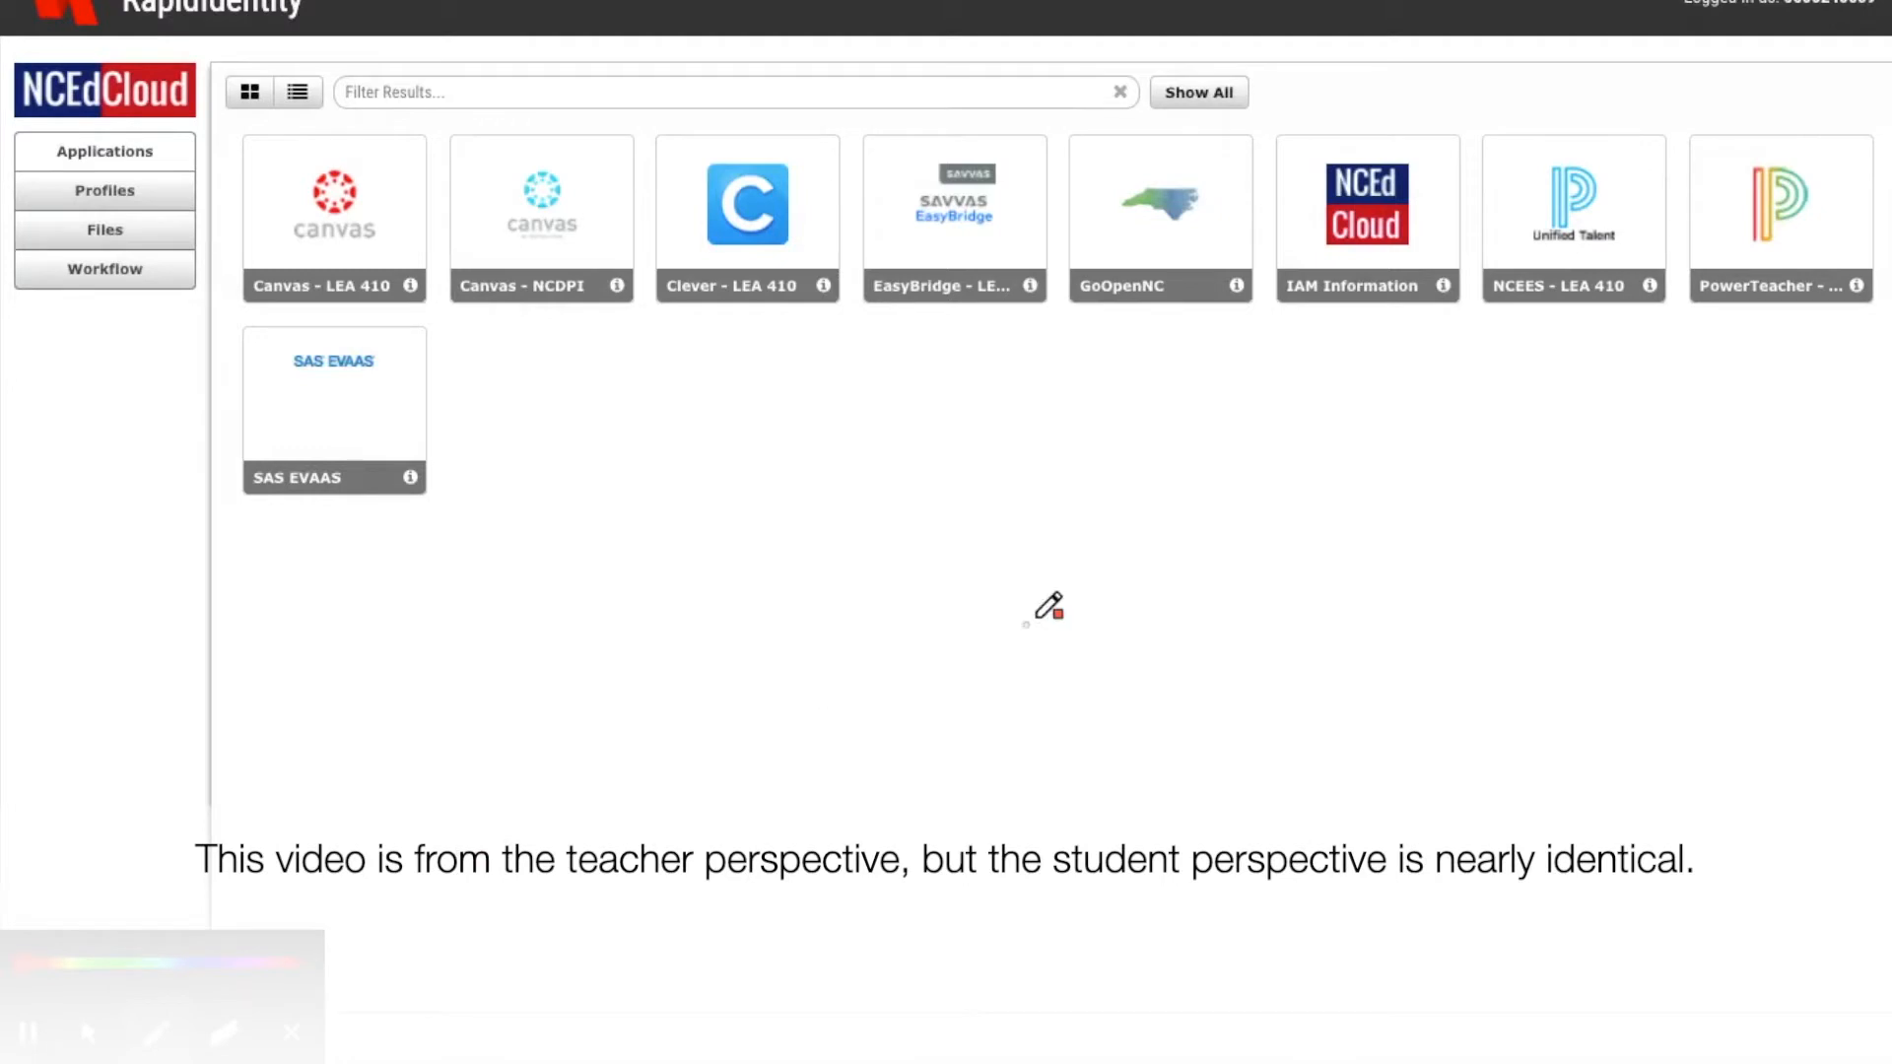
{"action": "mouse_move", "coordinate": [1017, 465]}
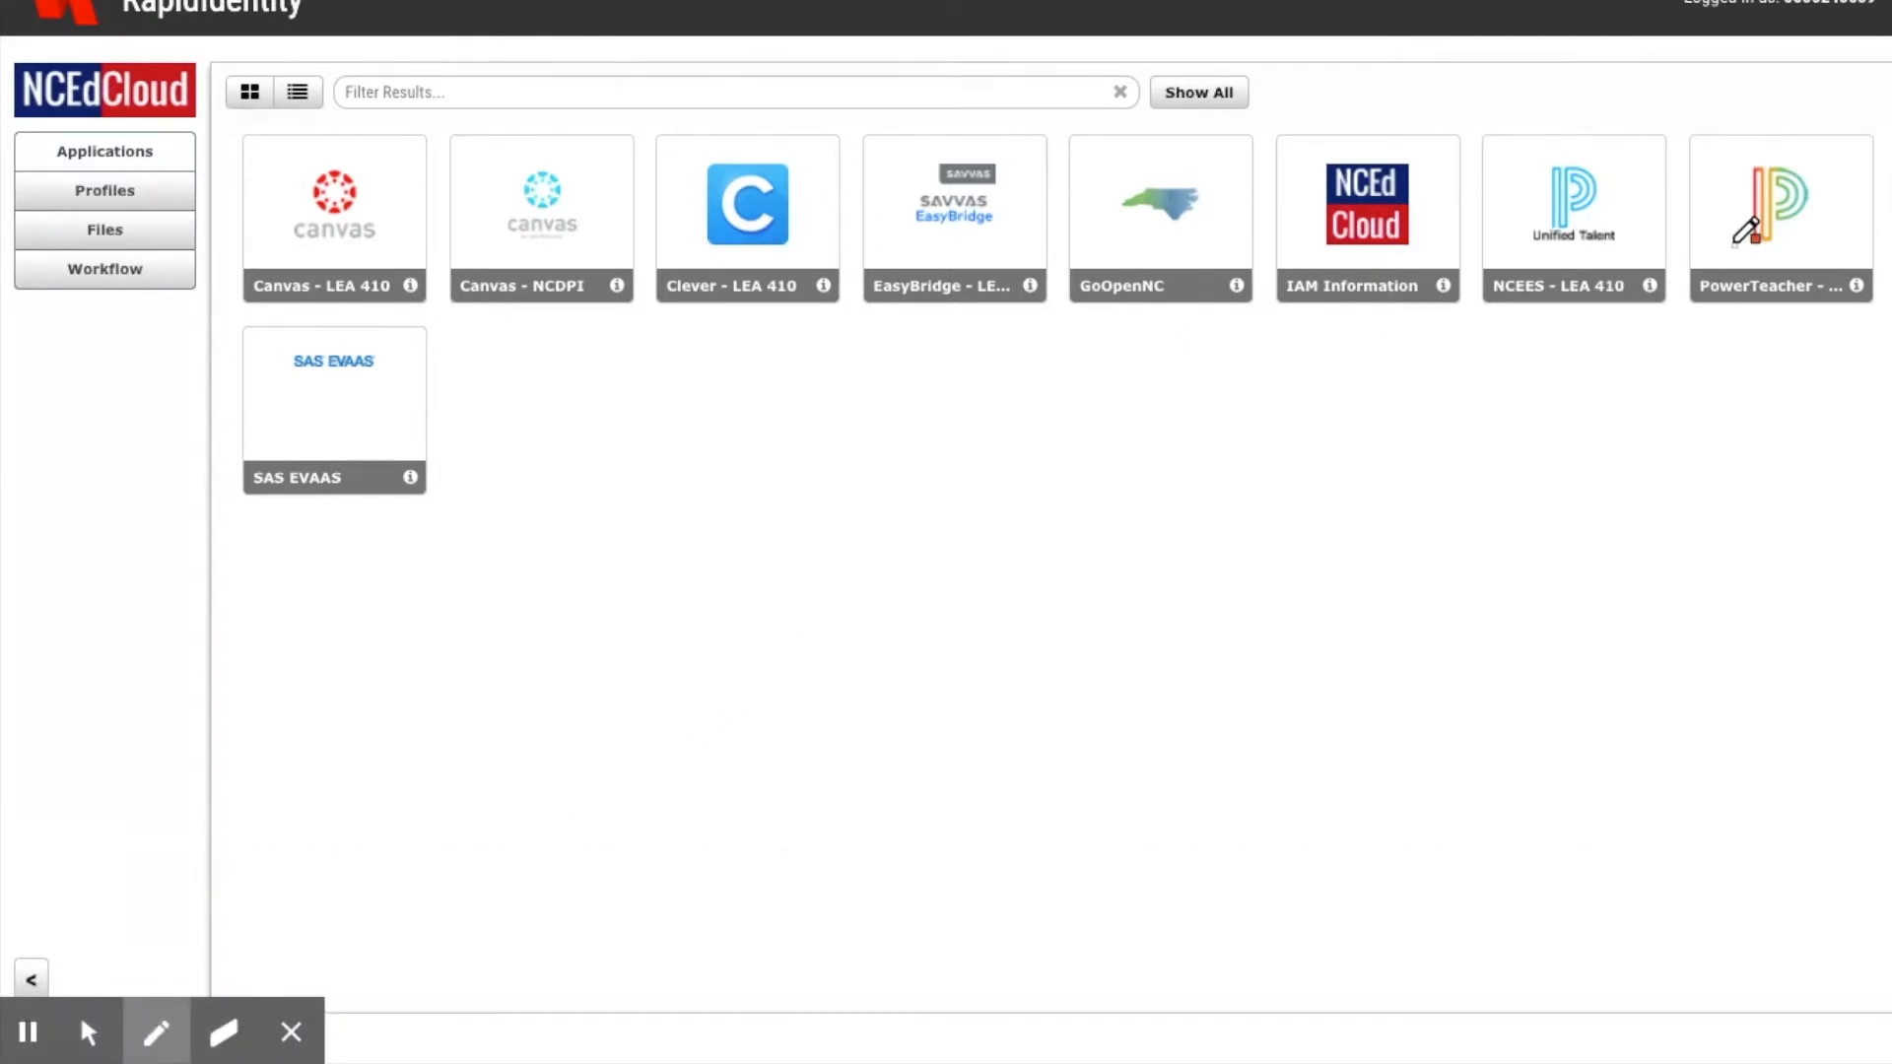
{"action": "mouse_move", "coordinate": [745, 544]}
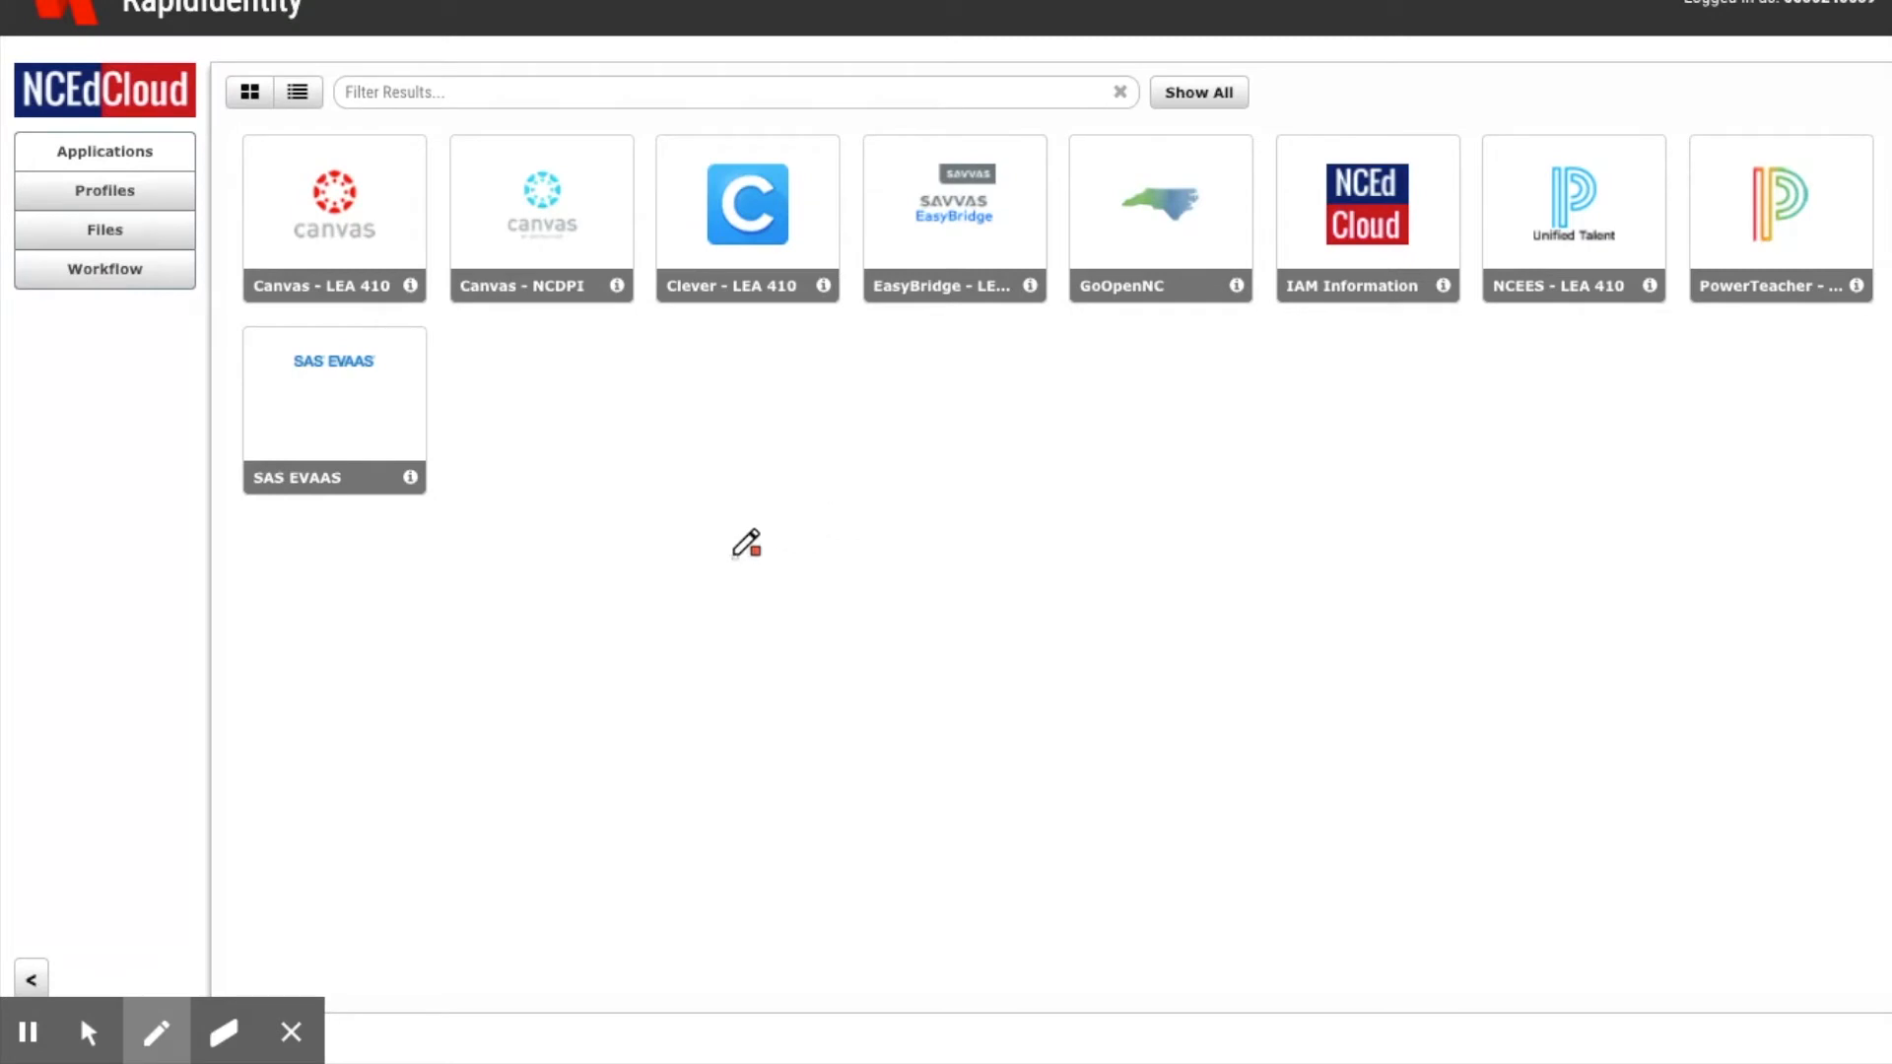
{"action": "mouse_move", "coordinate": [810, 486]}
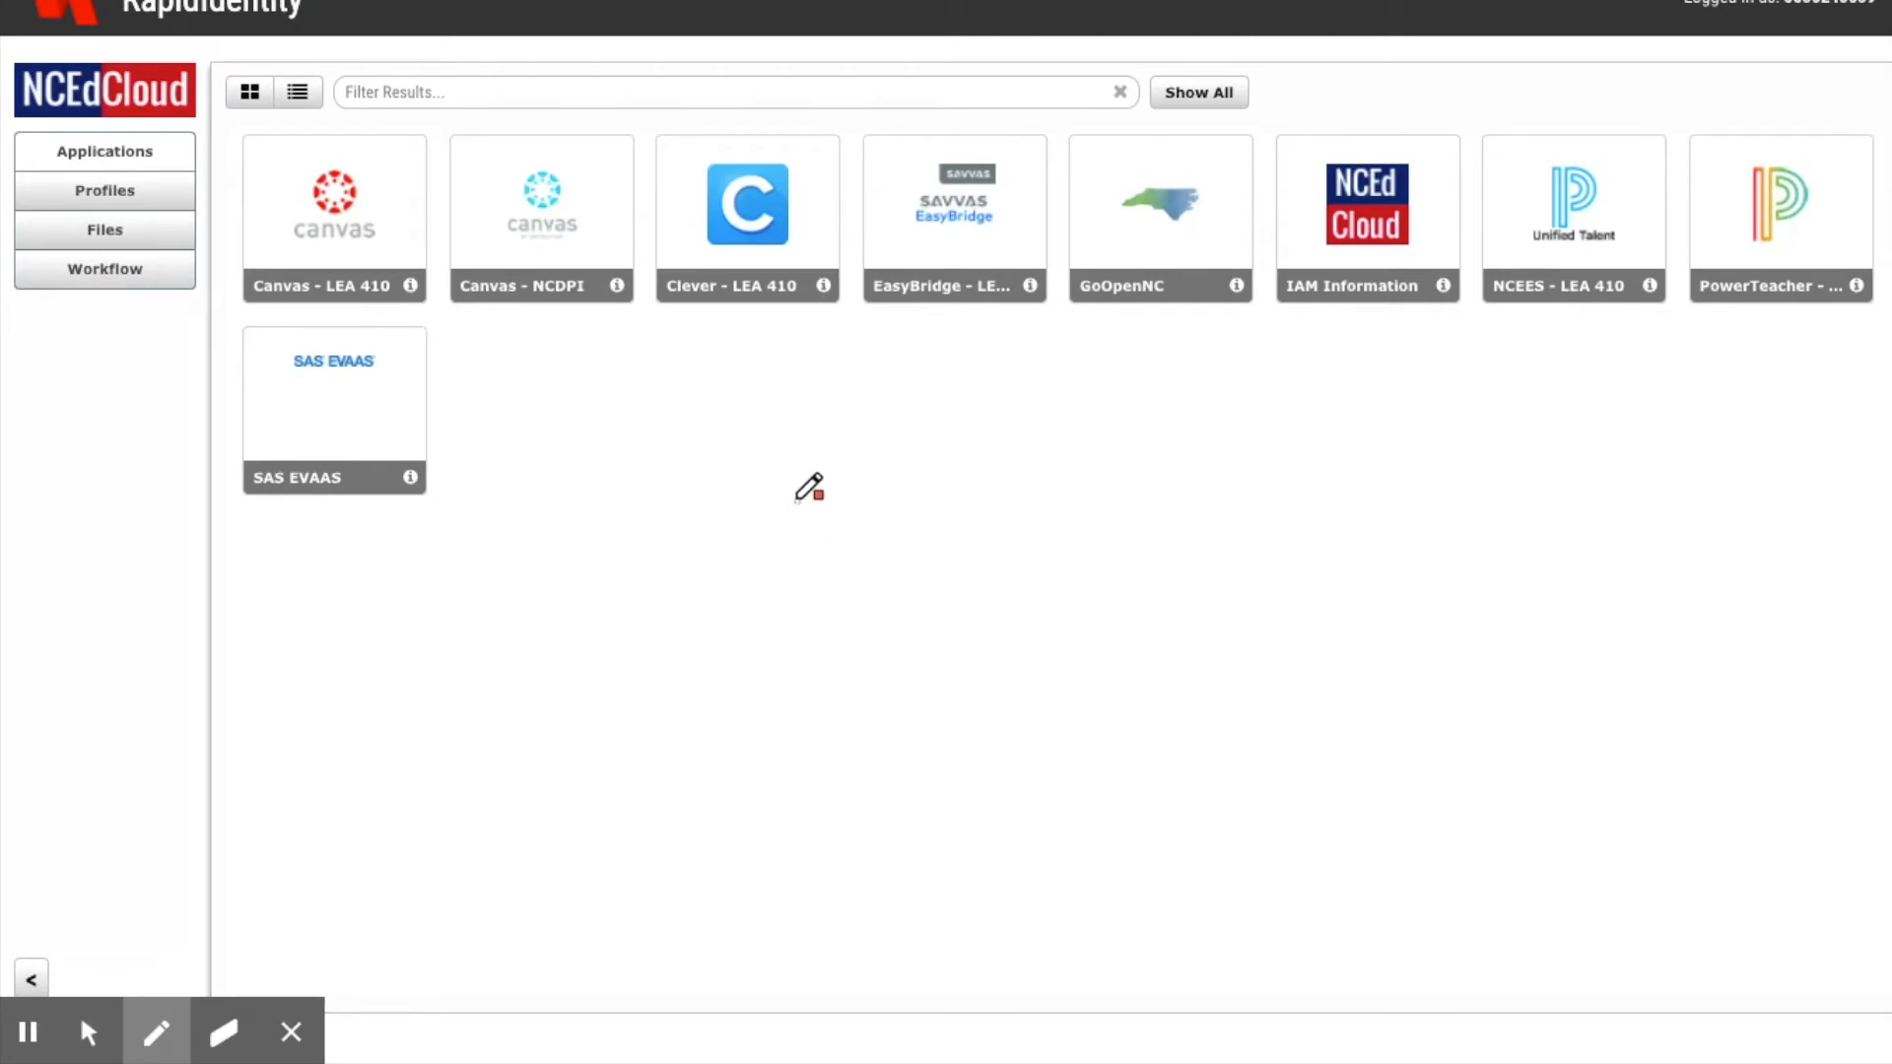
{"action": "mouse_move", "coordinate": [954, 548]}
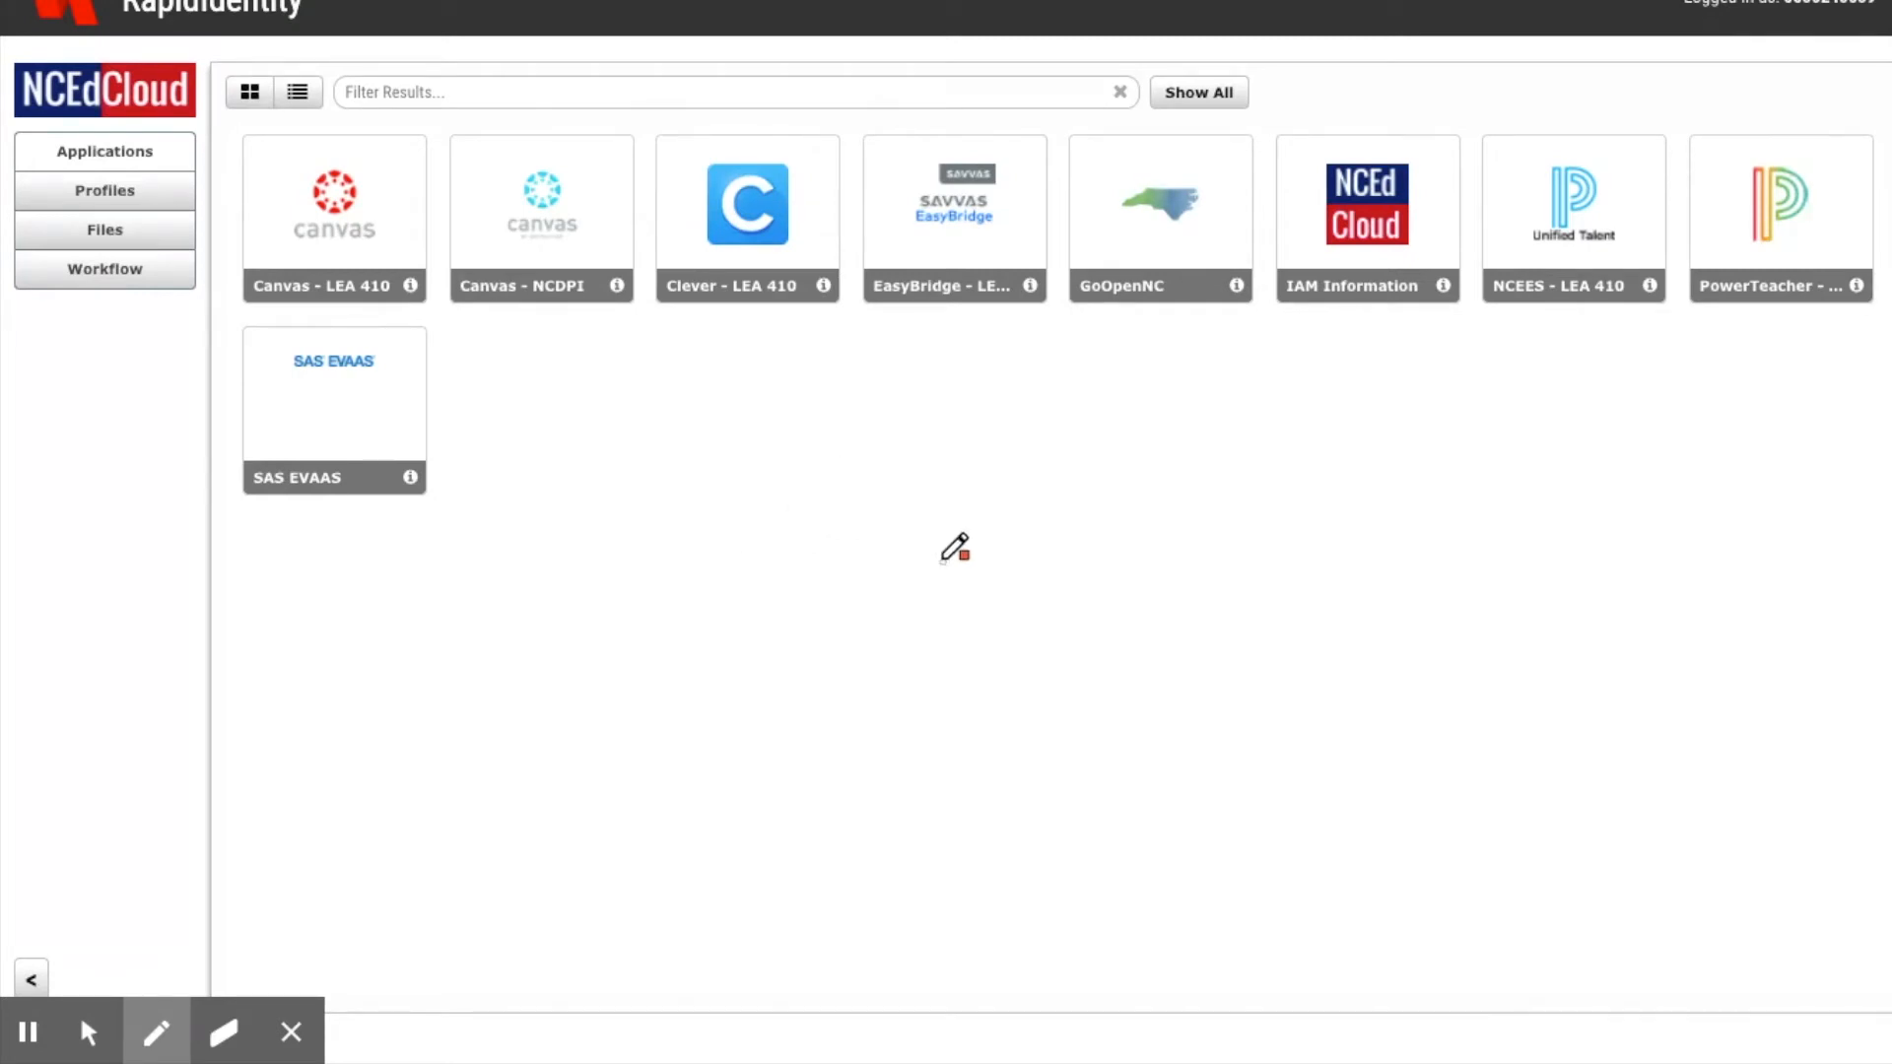
{"action": "mouse_move", "coordinate": [1184, 384]}
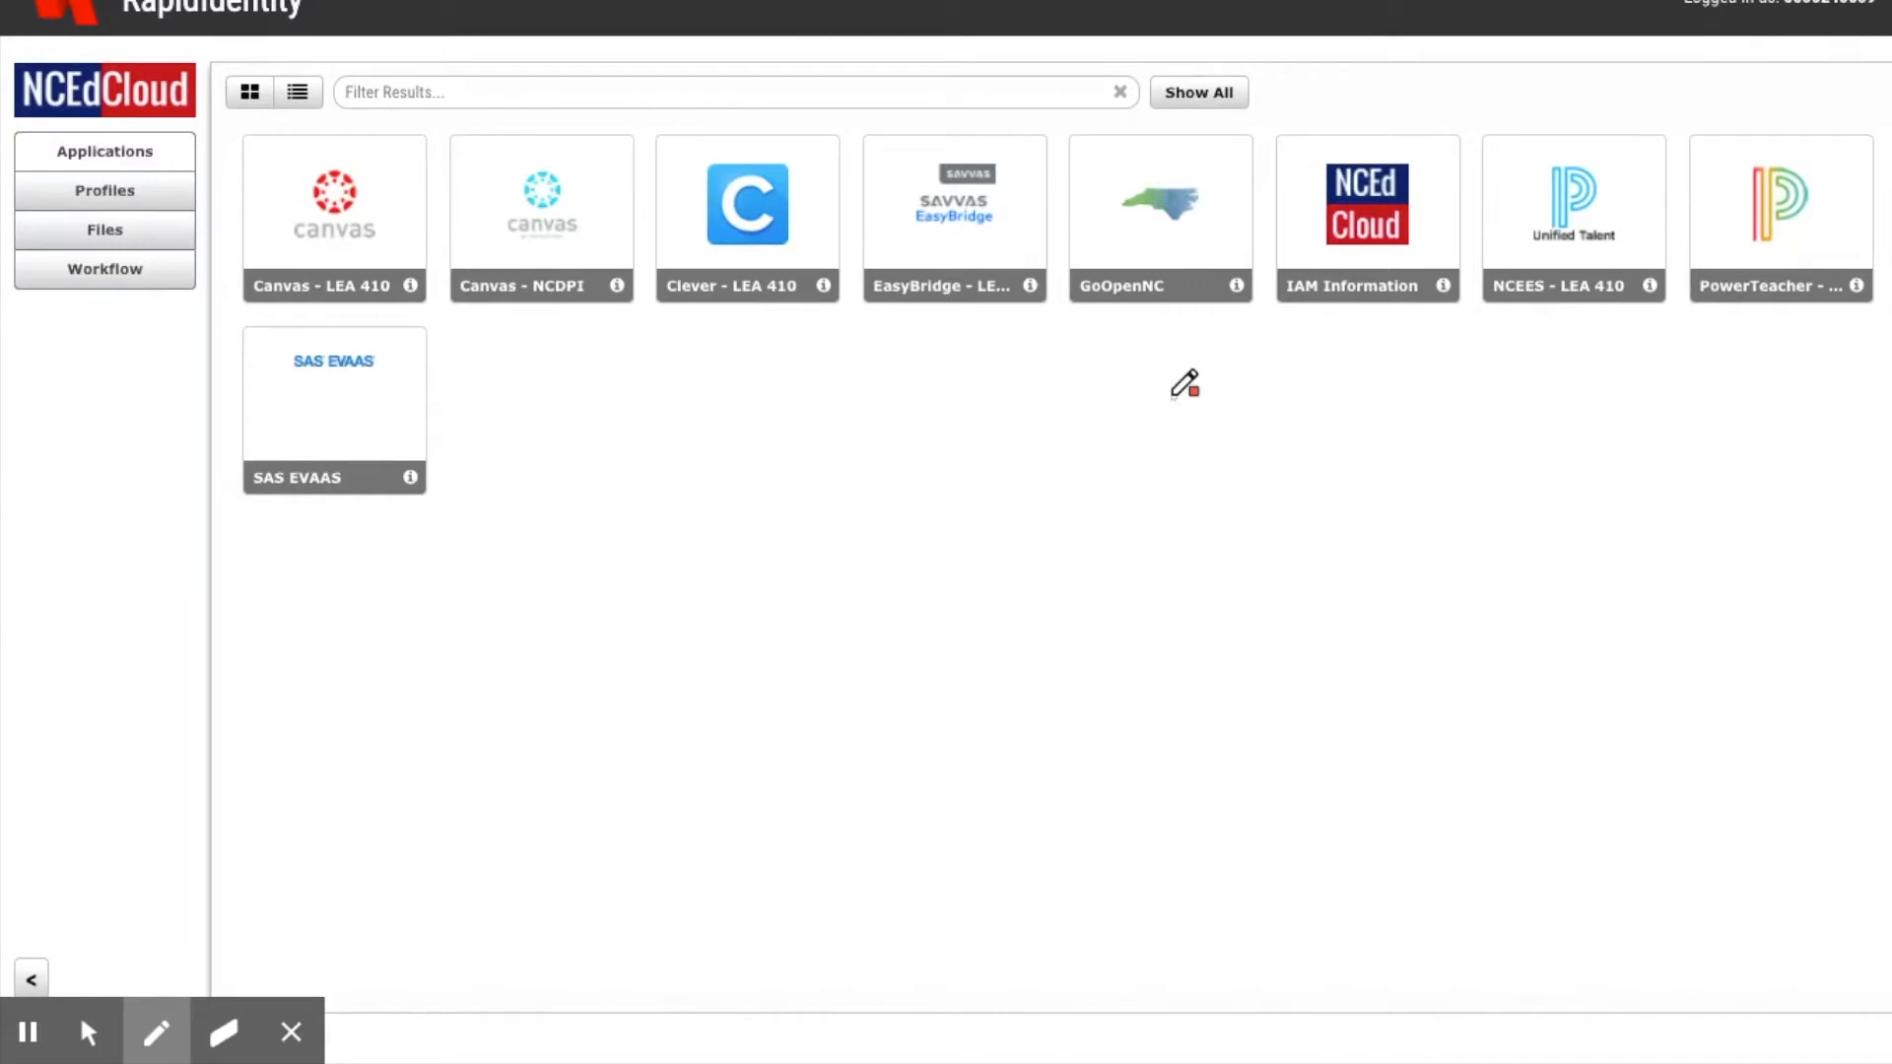
{"action": "mouse_move", "coordinate": [985, 410]}
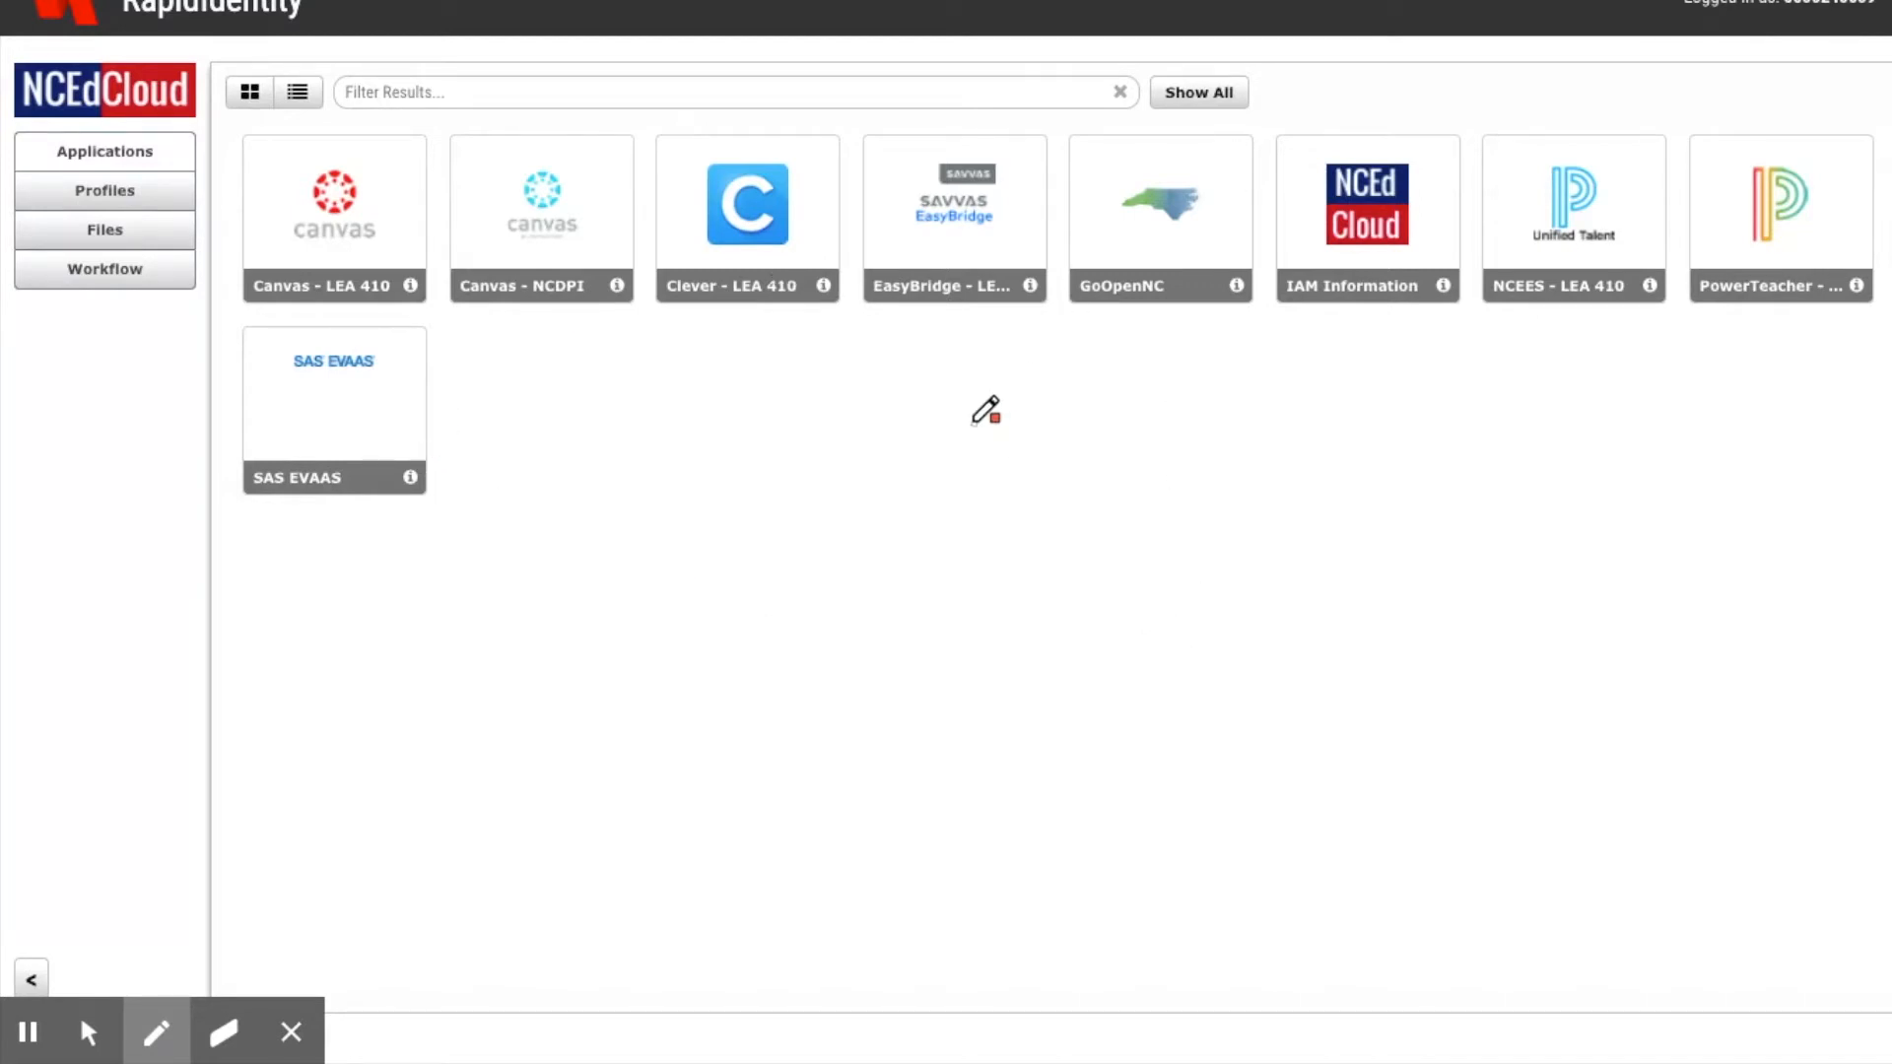
Launch EasyBridge from the NCEdCloud Applications dashboard to reach its Classes & Products page
{"action": "left_click_drag", "start_coordinate": [960, 335], "coordinate": [971, 410]}
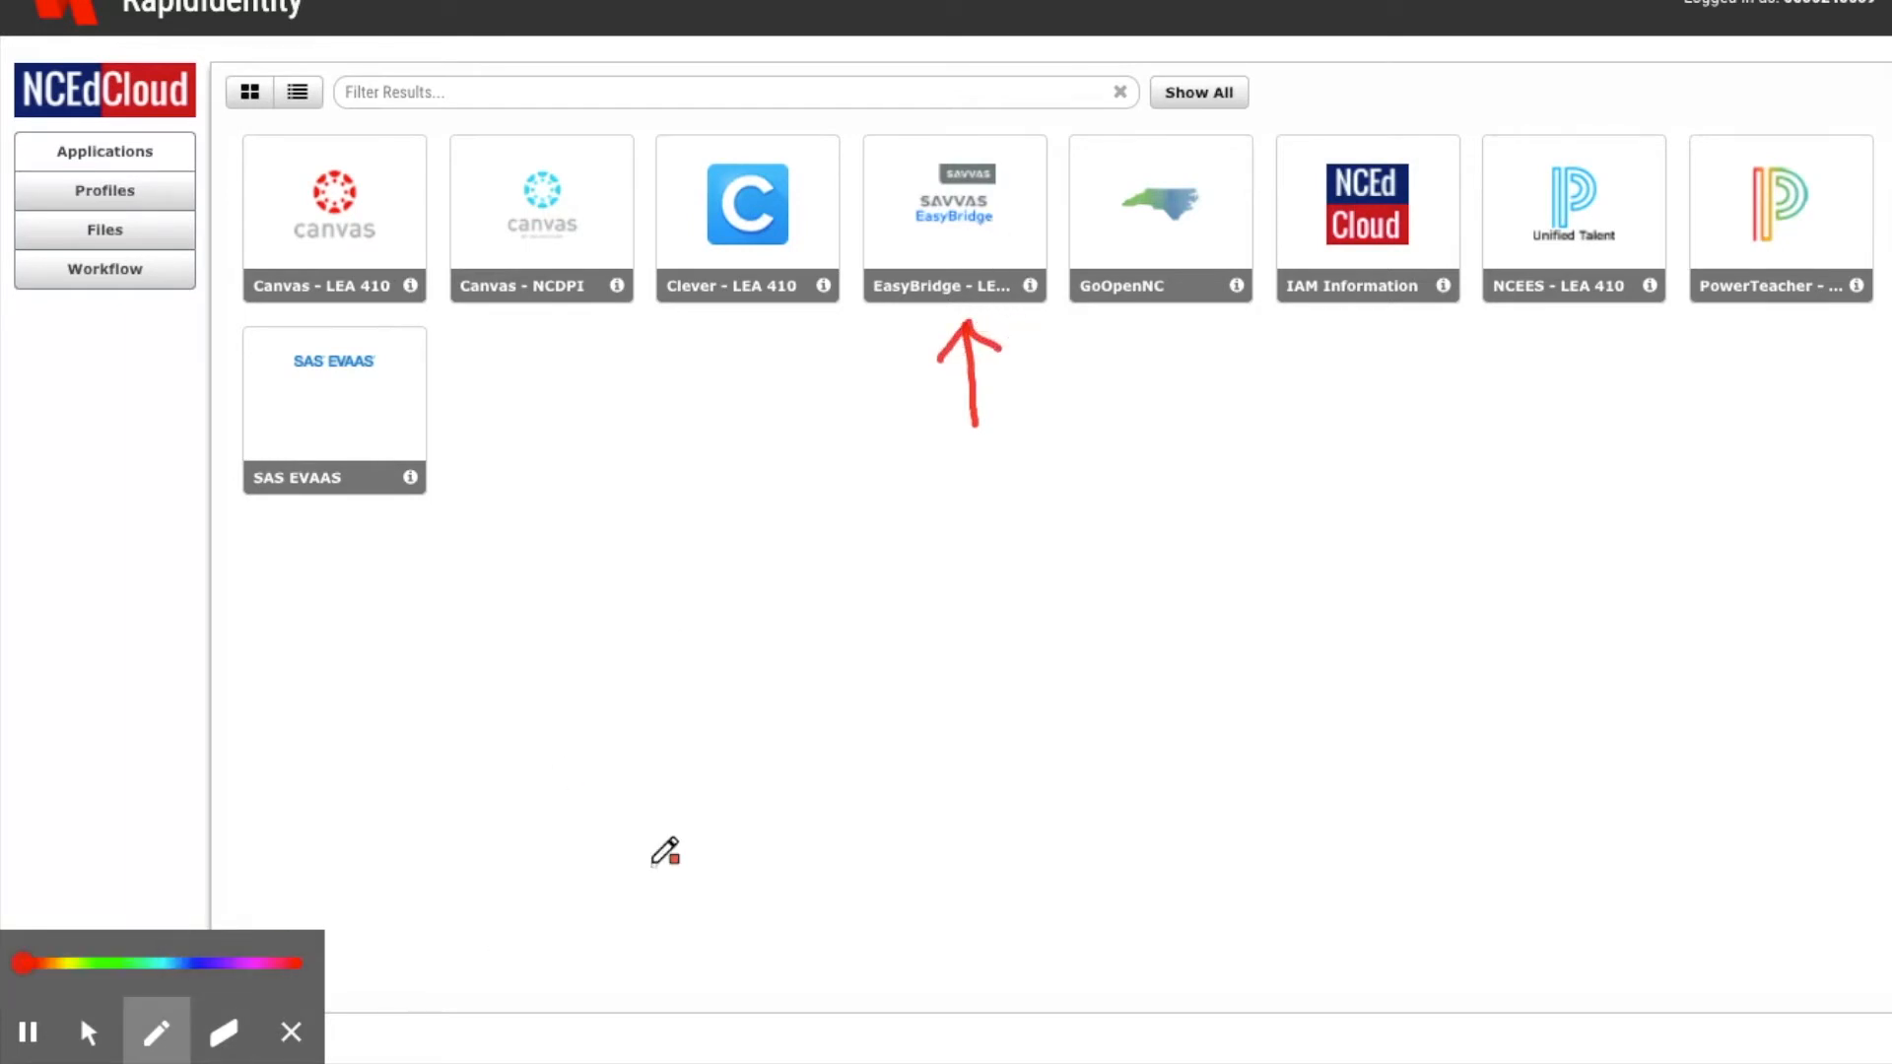
{"action": "mouse_move", "coordinate": [26, 1033]}
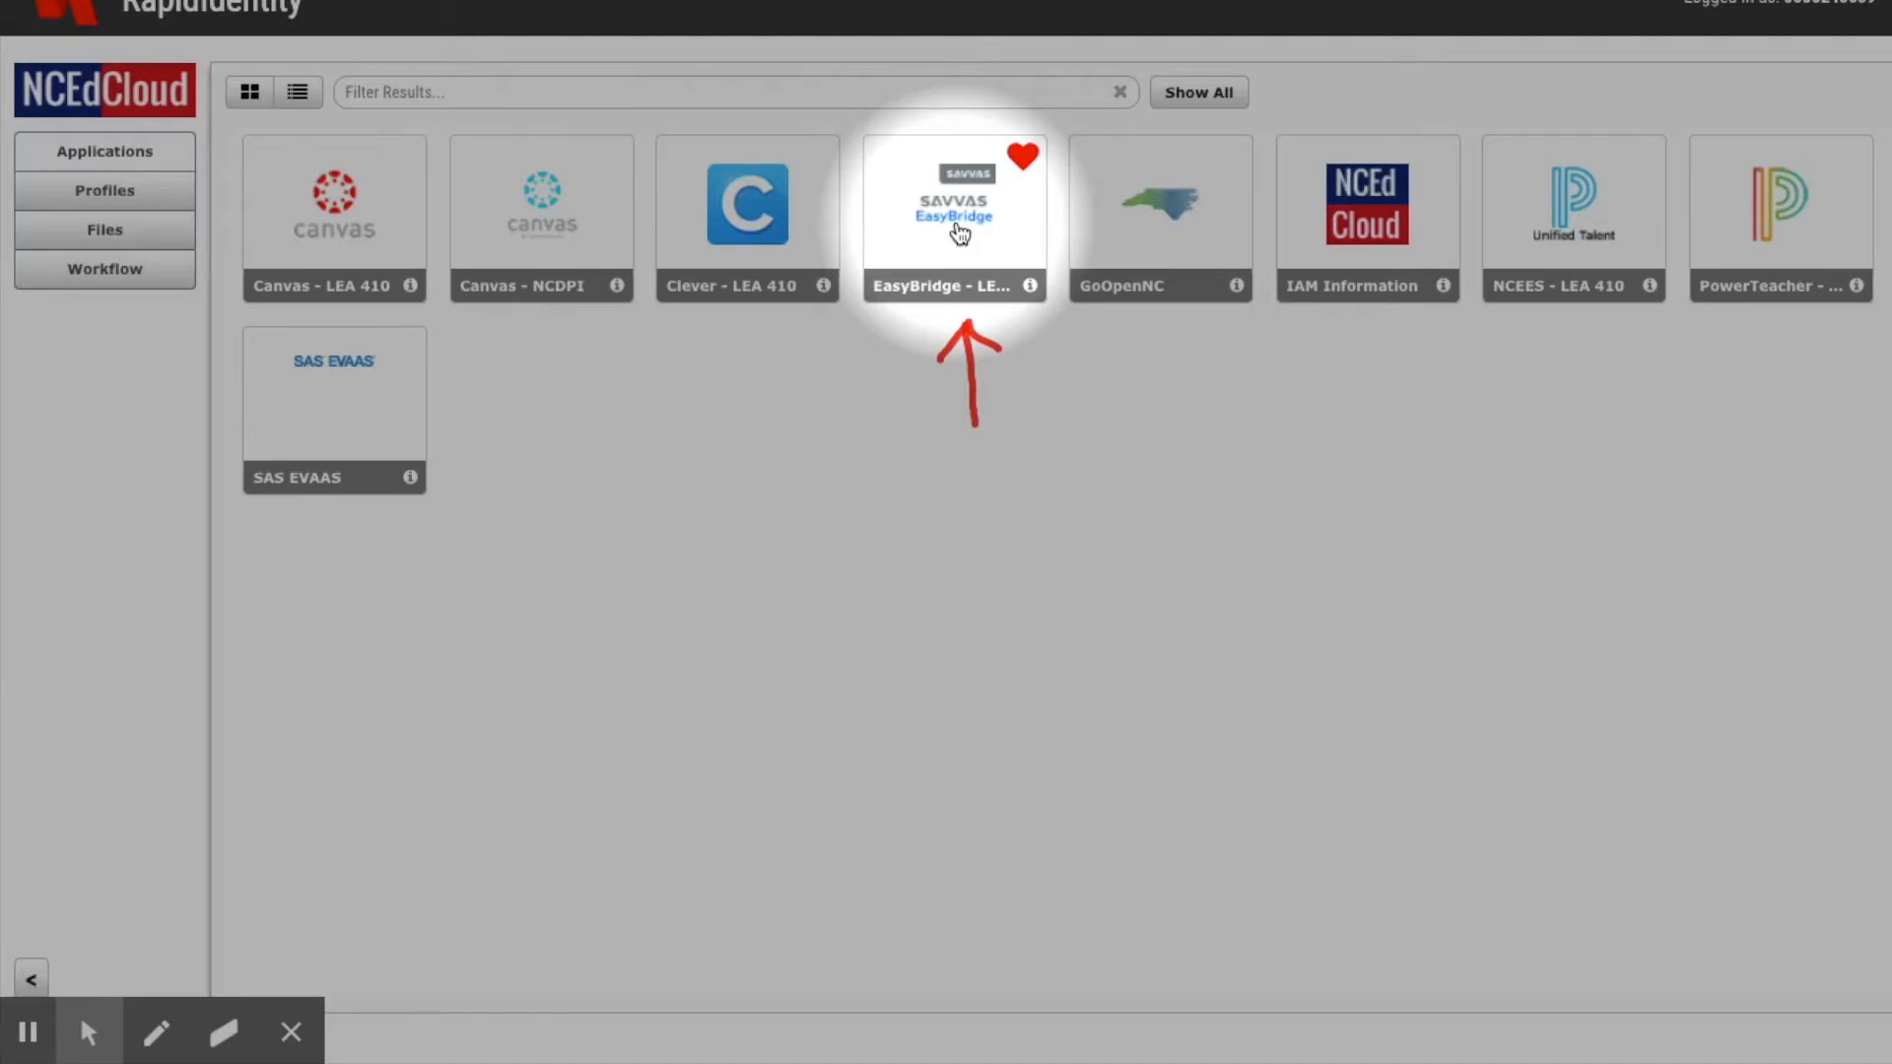
{"action": "left_click", "coordinate": [952, 201]}
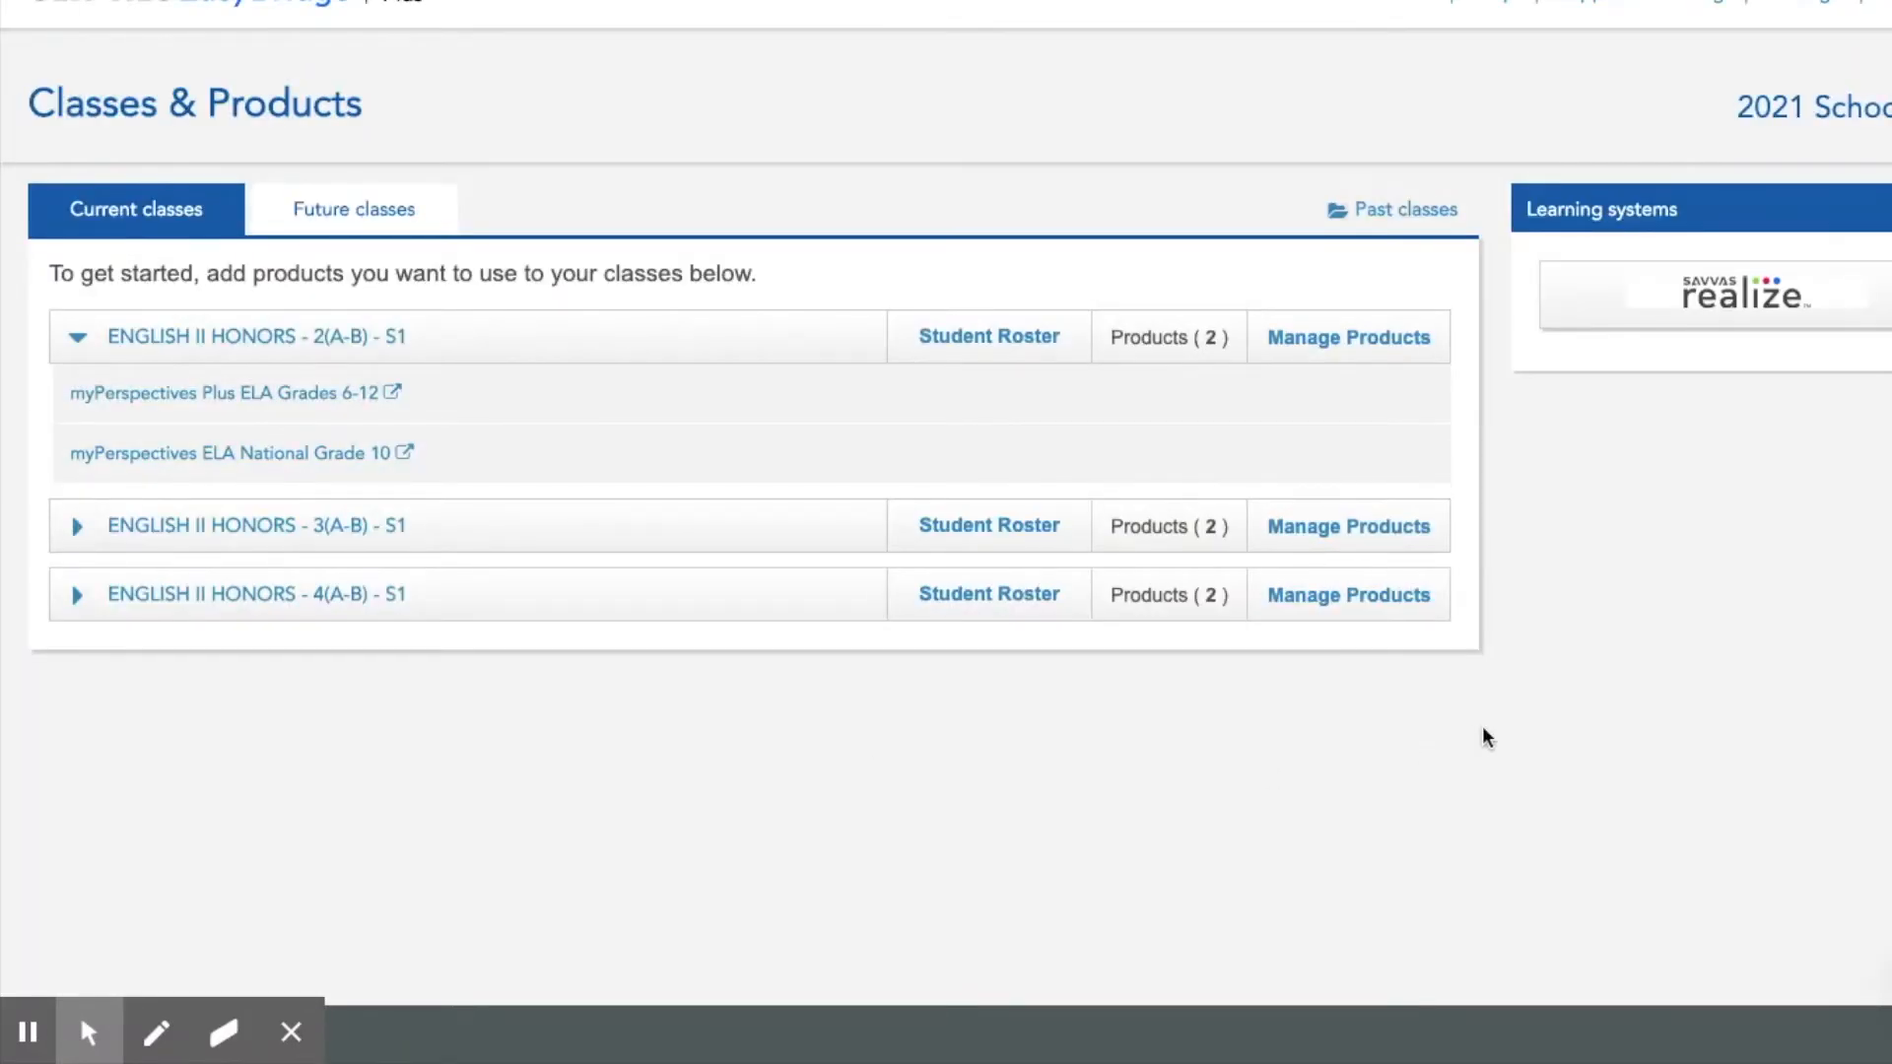
{"action": "mouse_move", "coordinate": [361, 195]}
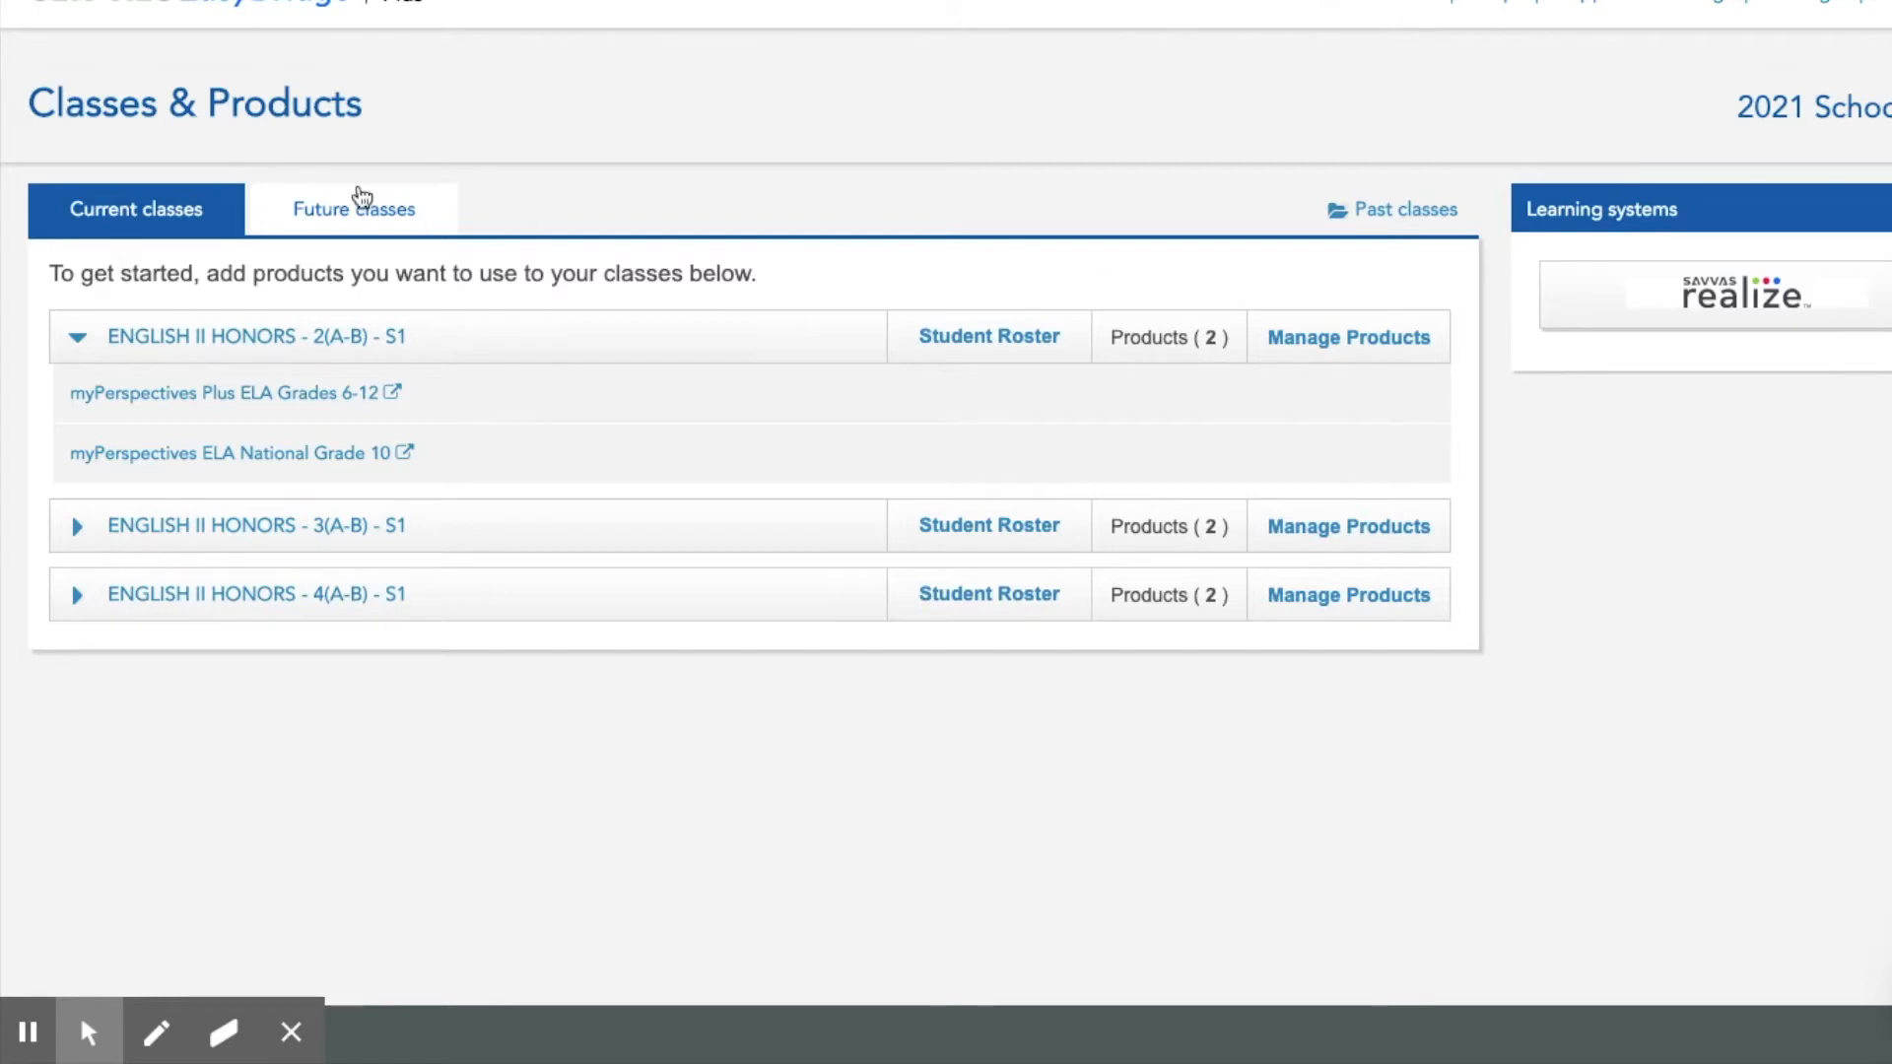
{"action": "mouse_move", "coordinate": [1262, 36]}
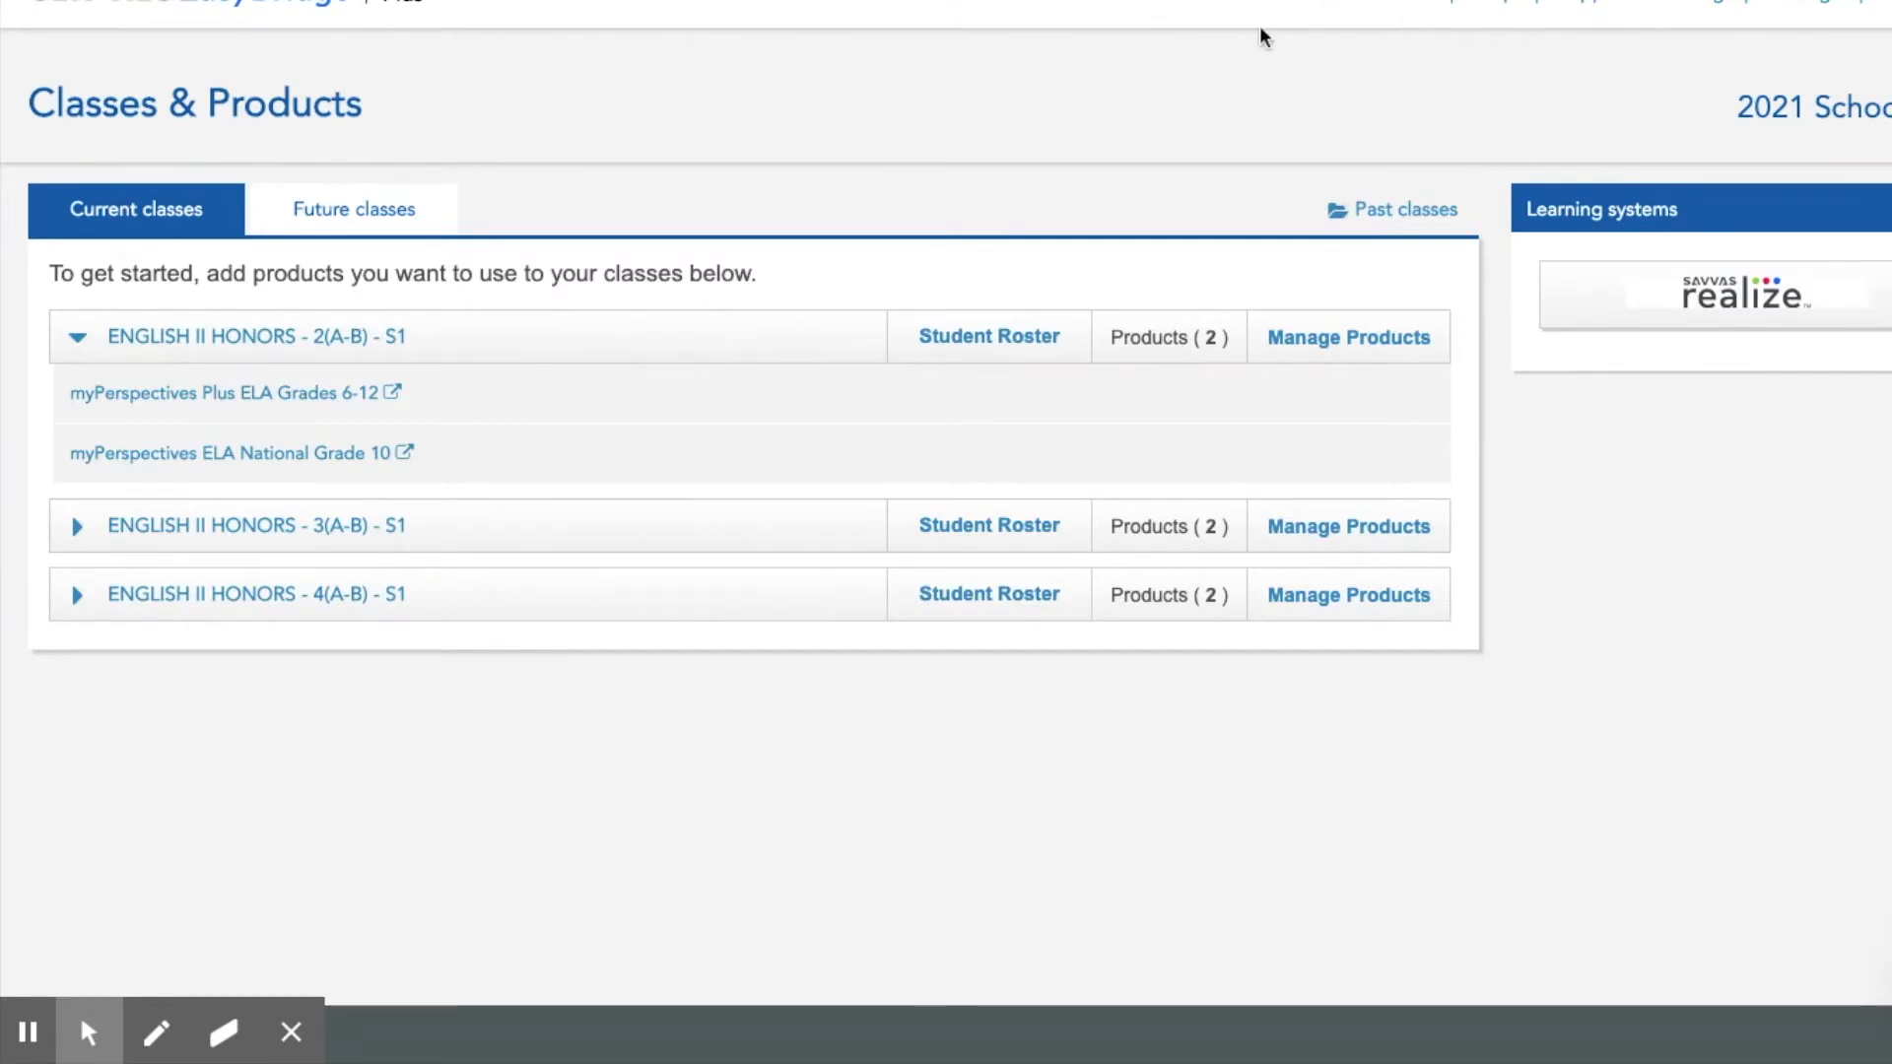
{"action": "mouse_move", "coordinate": [1886, 515]}
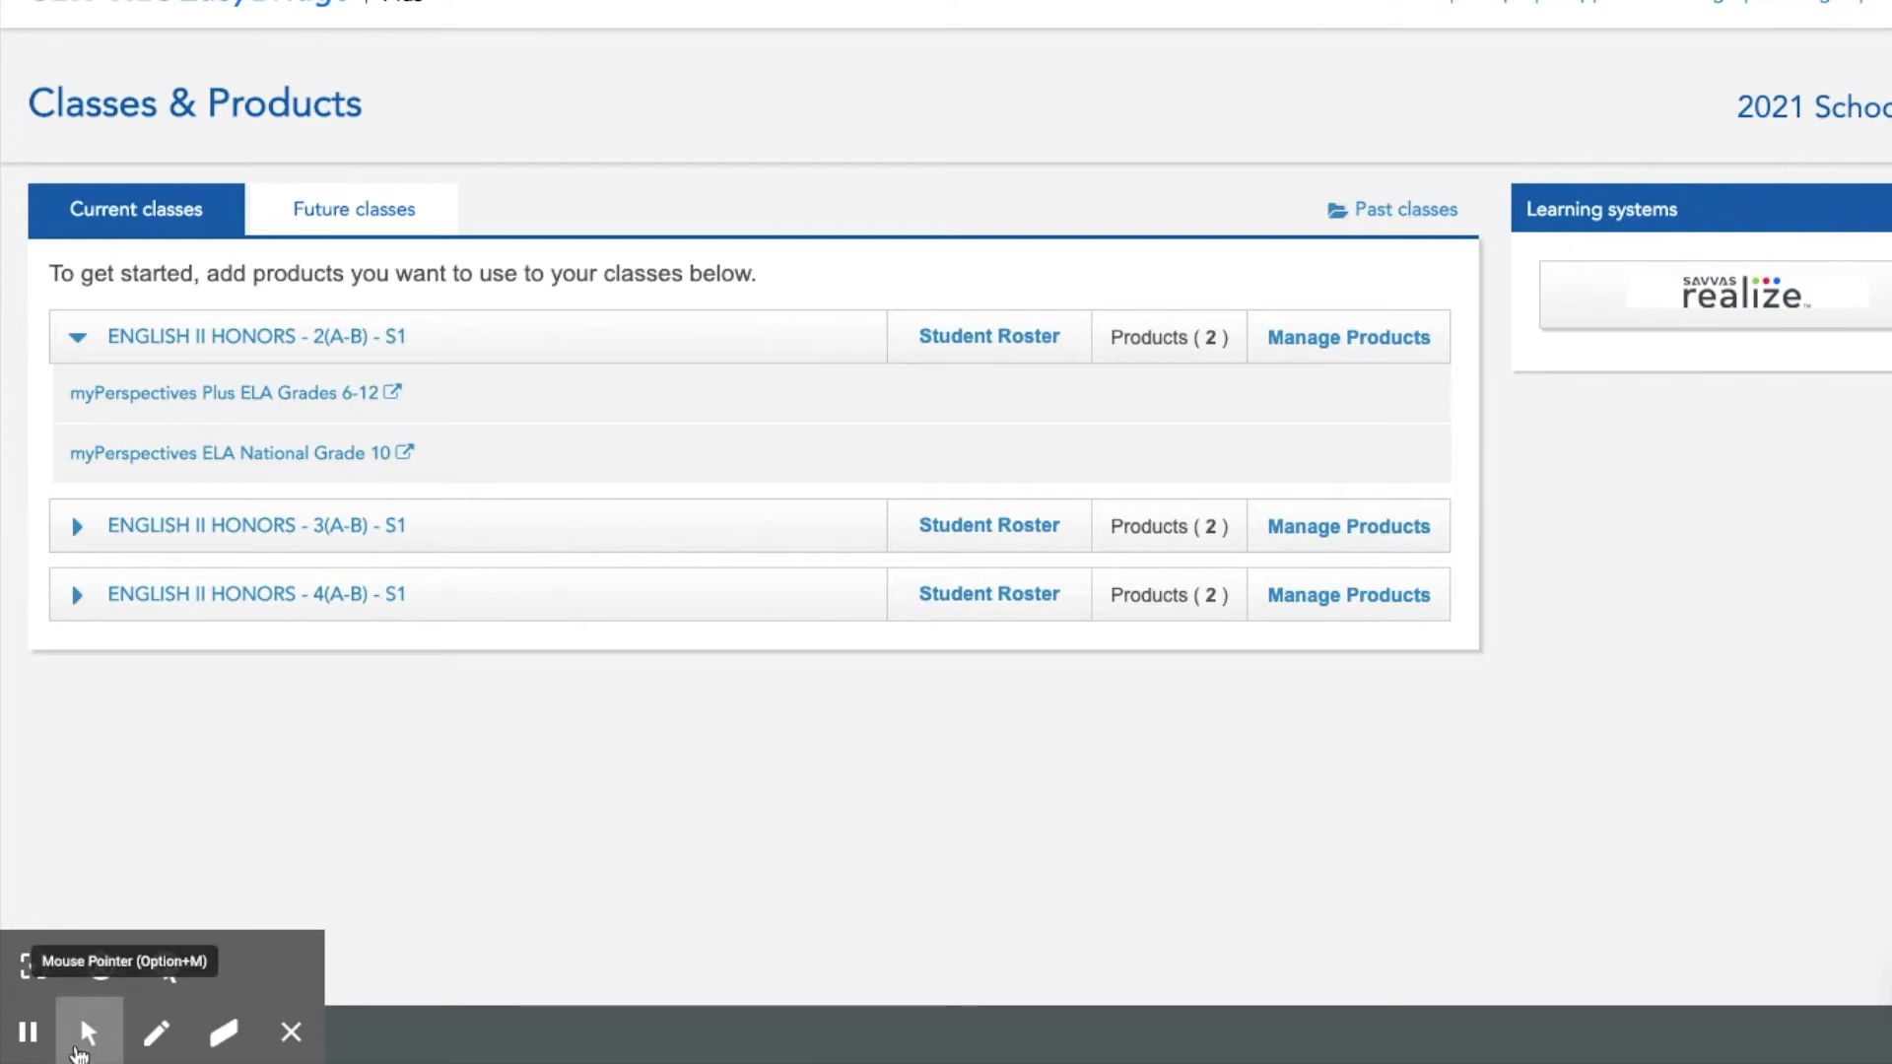
{"action": "left_click", "coordinate": [156, 1030]}
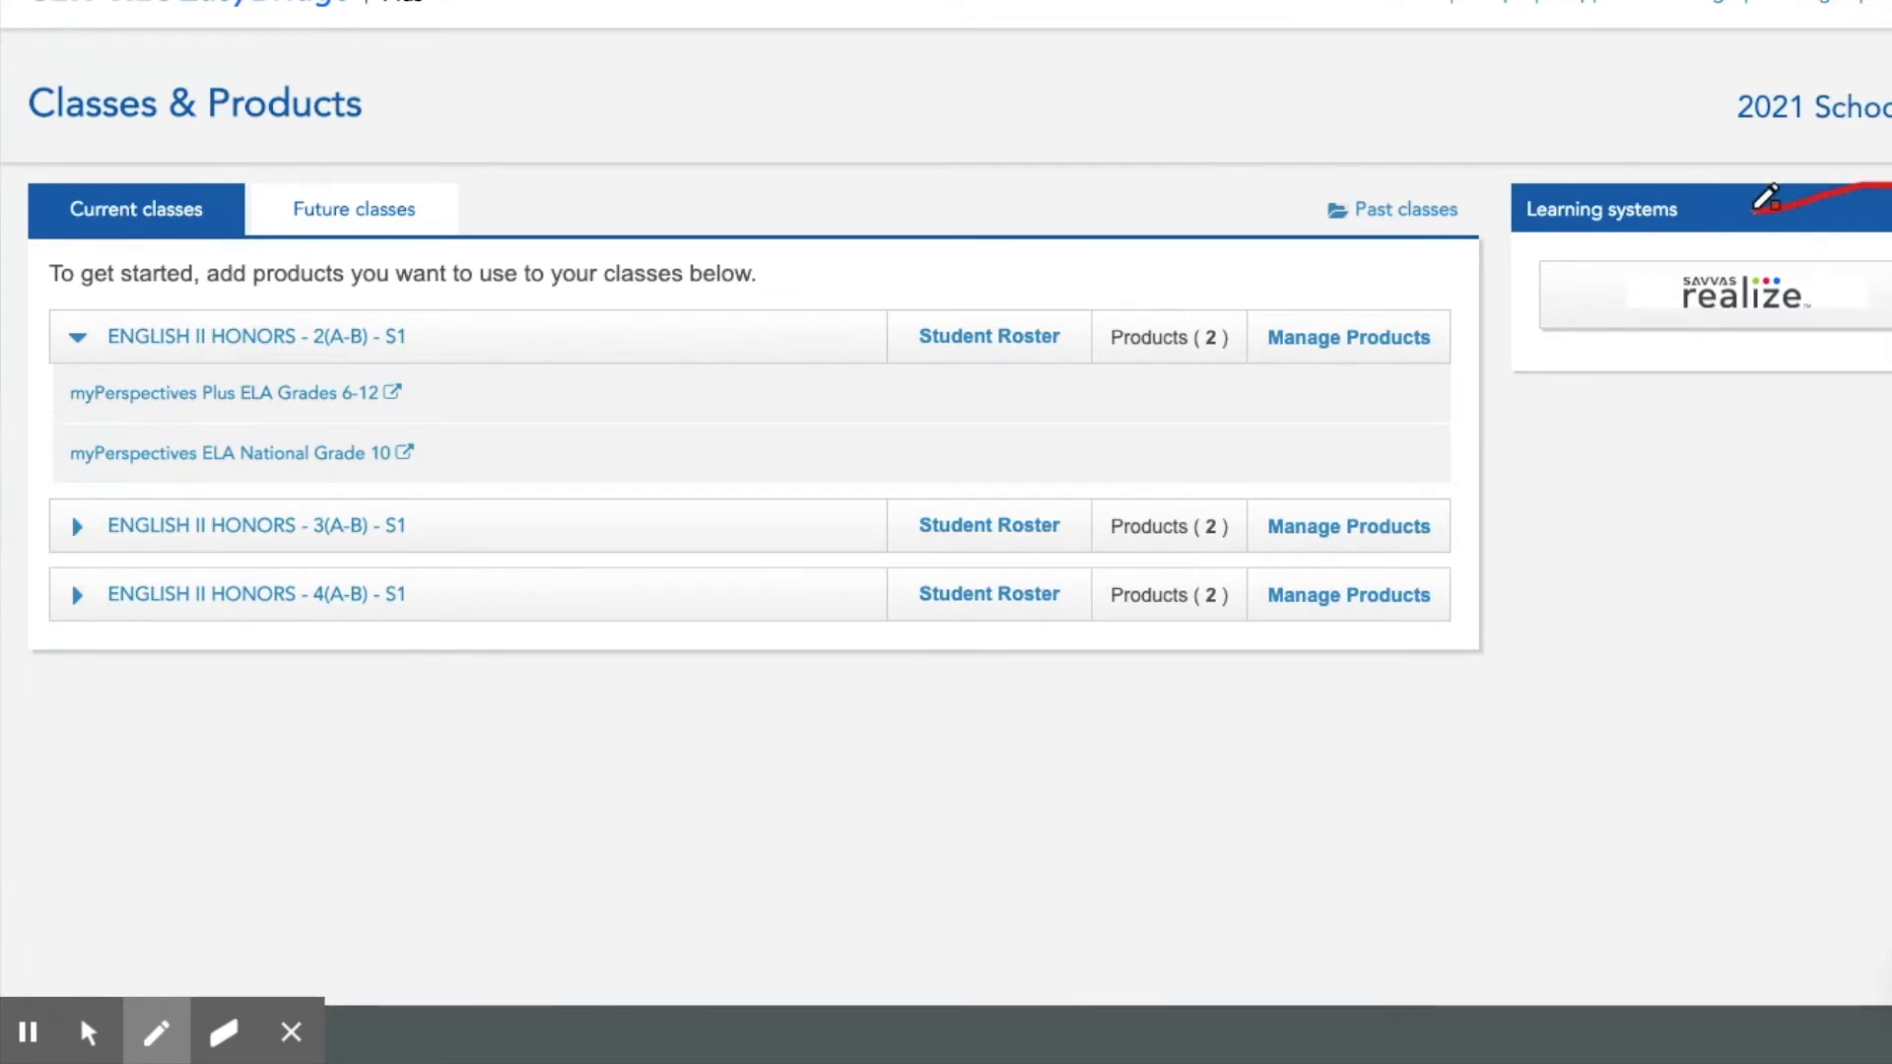
Launch Savvas Realize under Learning systems to reach the Realize home with Browse, Classes and Data
{"action": "left_click_drag", "start_coordinate": [1762, 199], "coordinate": [1786, 357]}
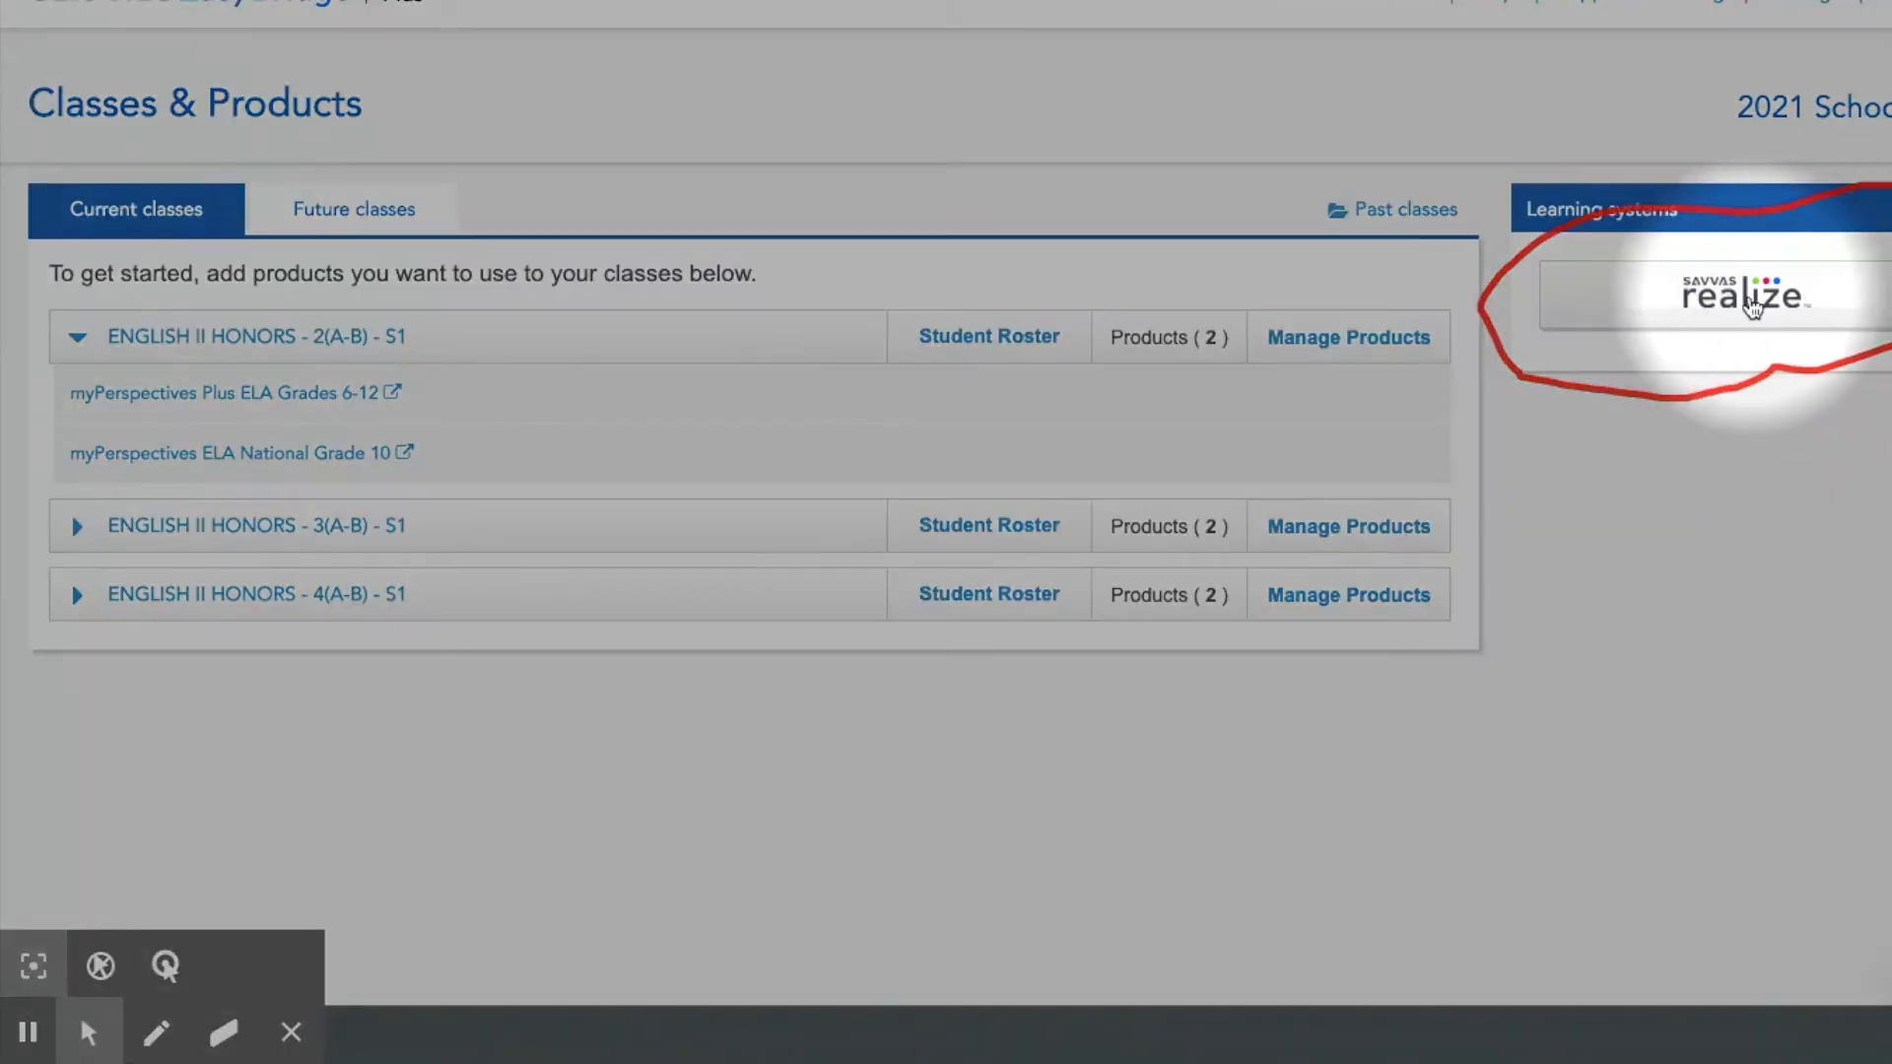
{"action": "left_click", "coordinate": [1734, 295]}
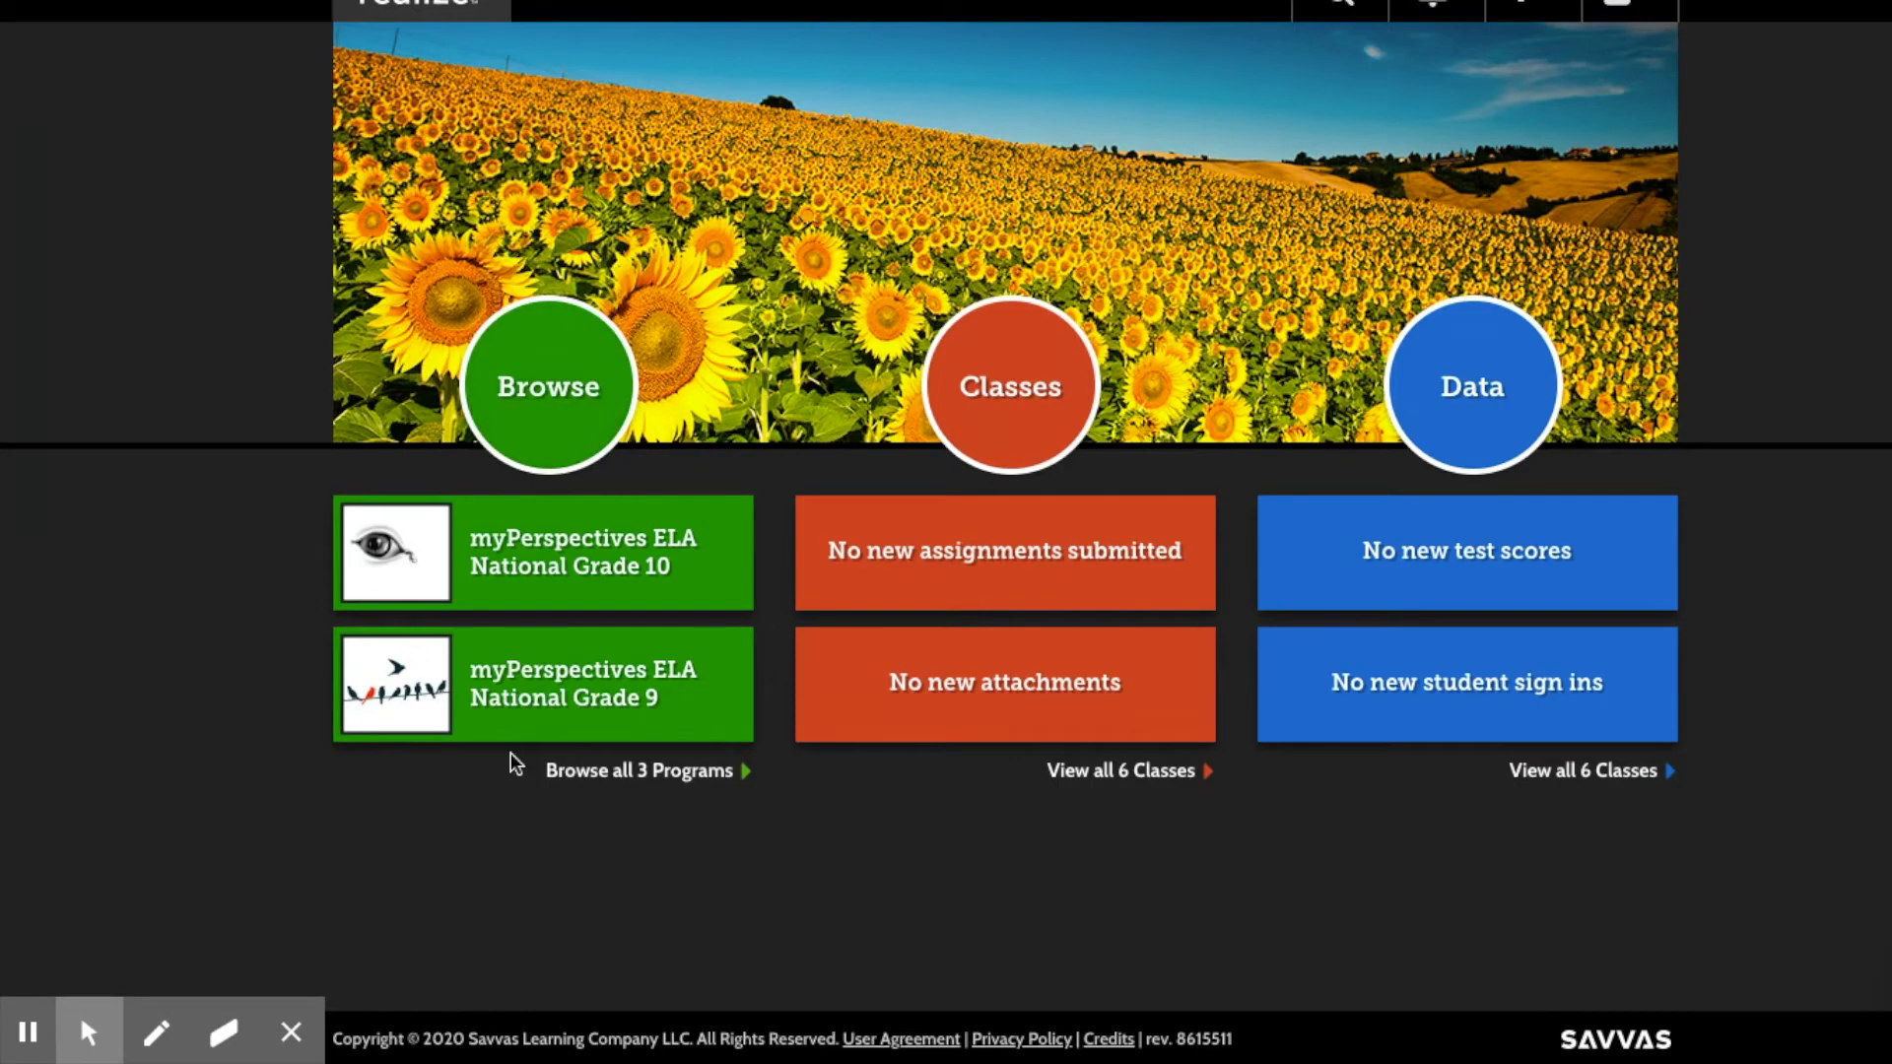
{"action": "mouse_move", "coordinate": [304, 971]}
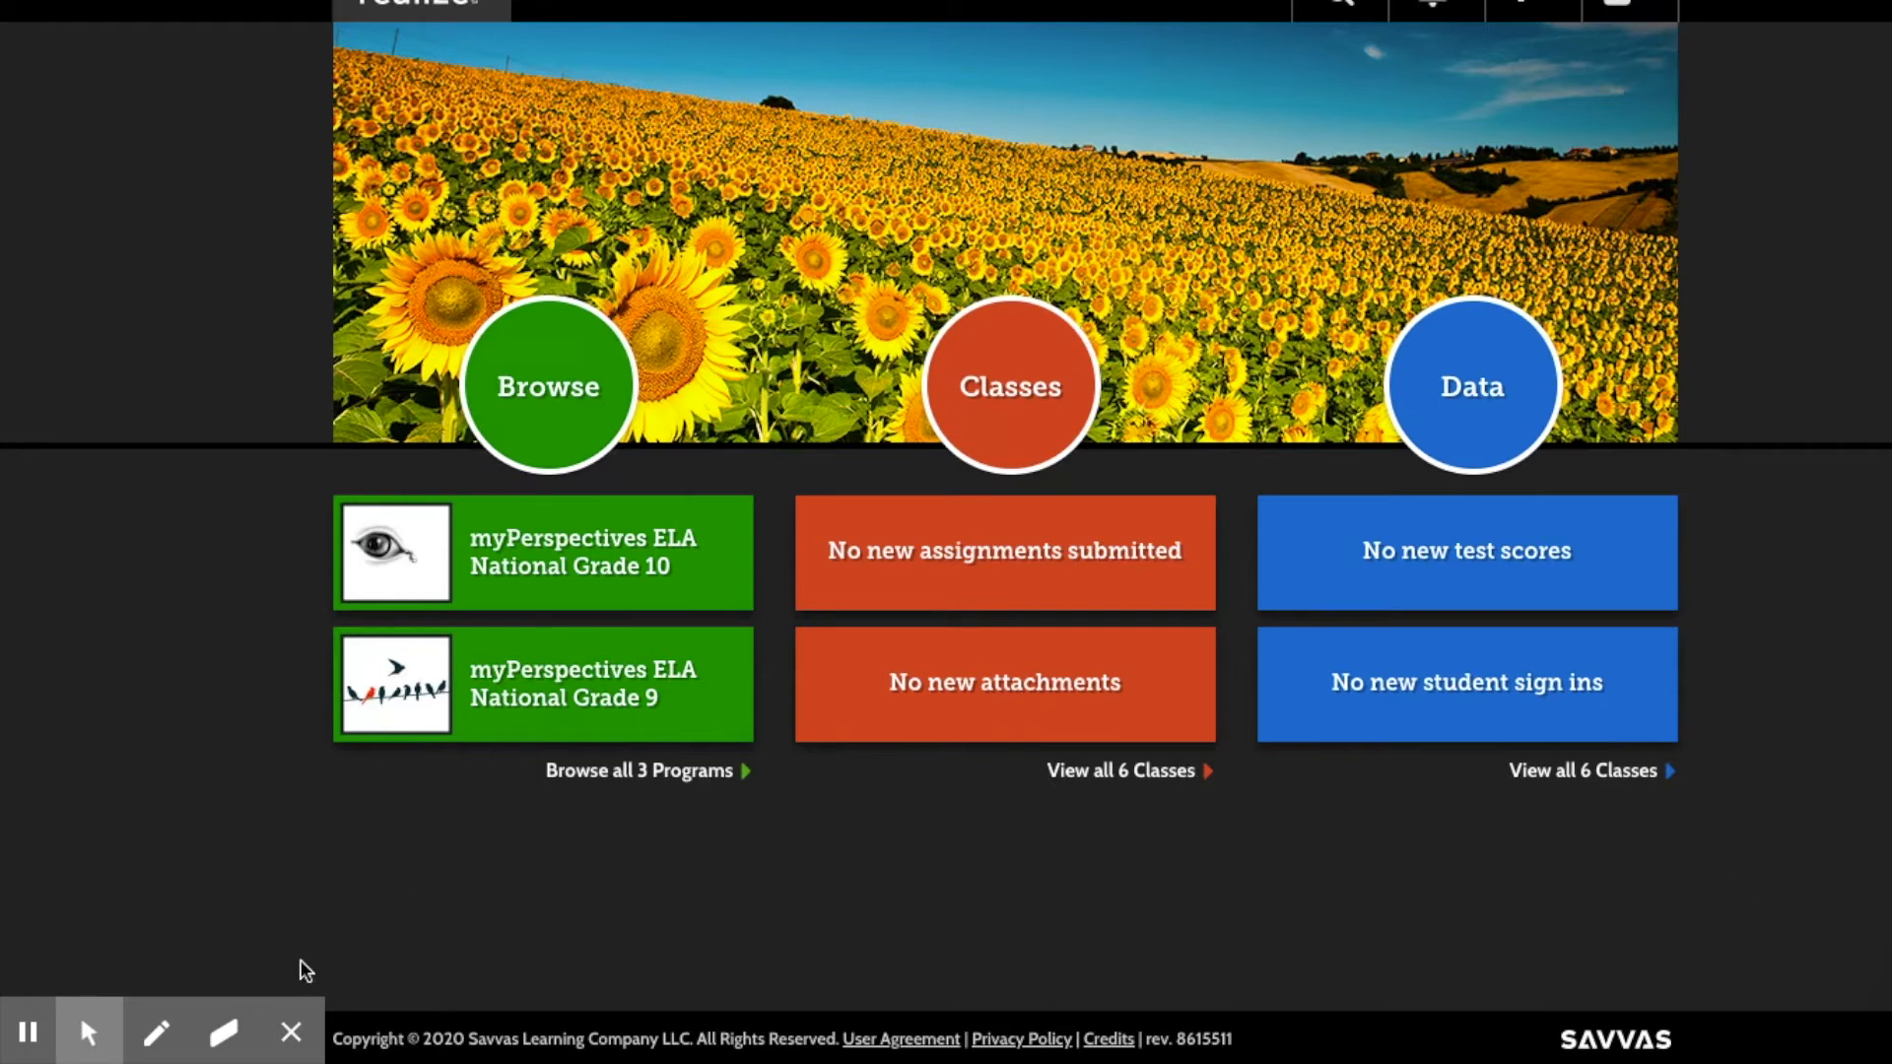
{"action": "mouse_move", "coordinate": [156, 1033]}
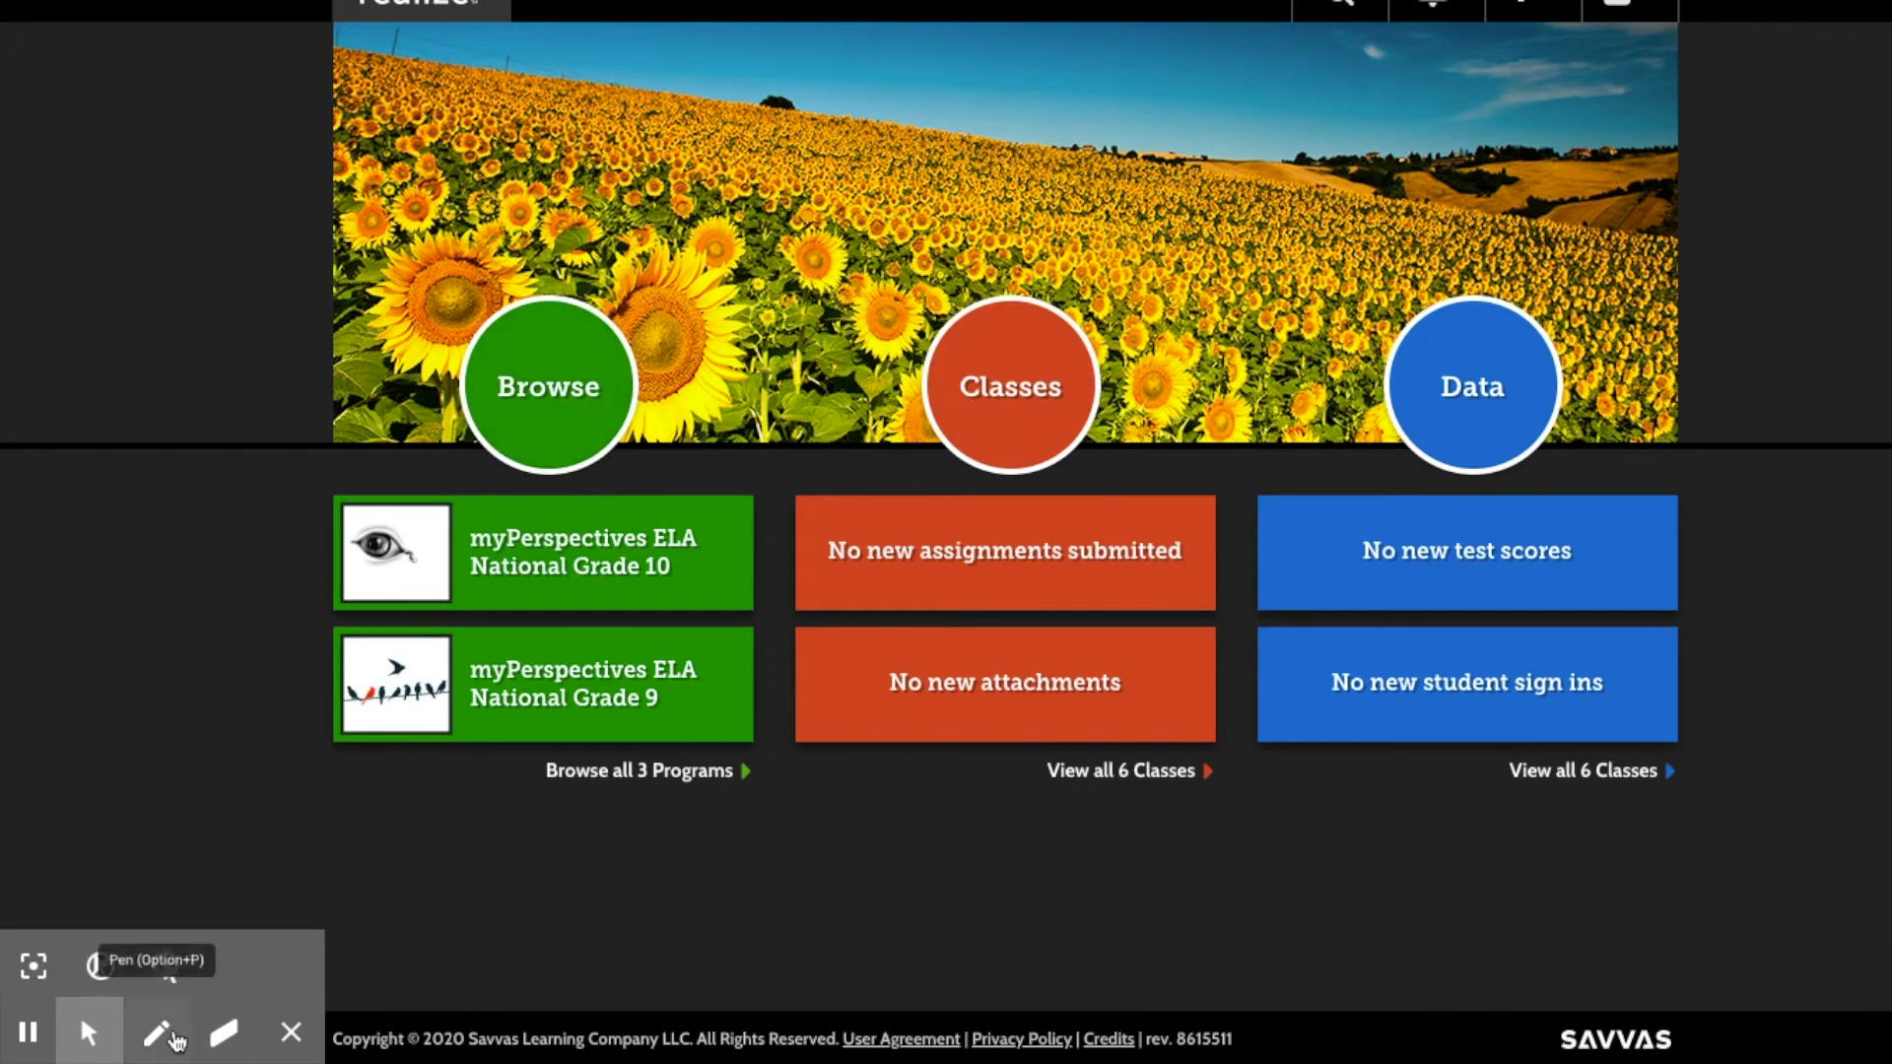
{"action": "mouse_move", "coordinate": [270, 664]}
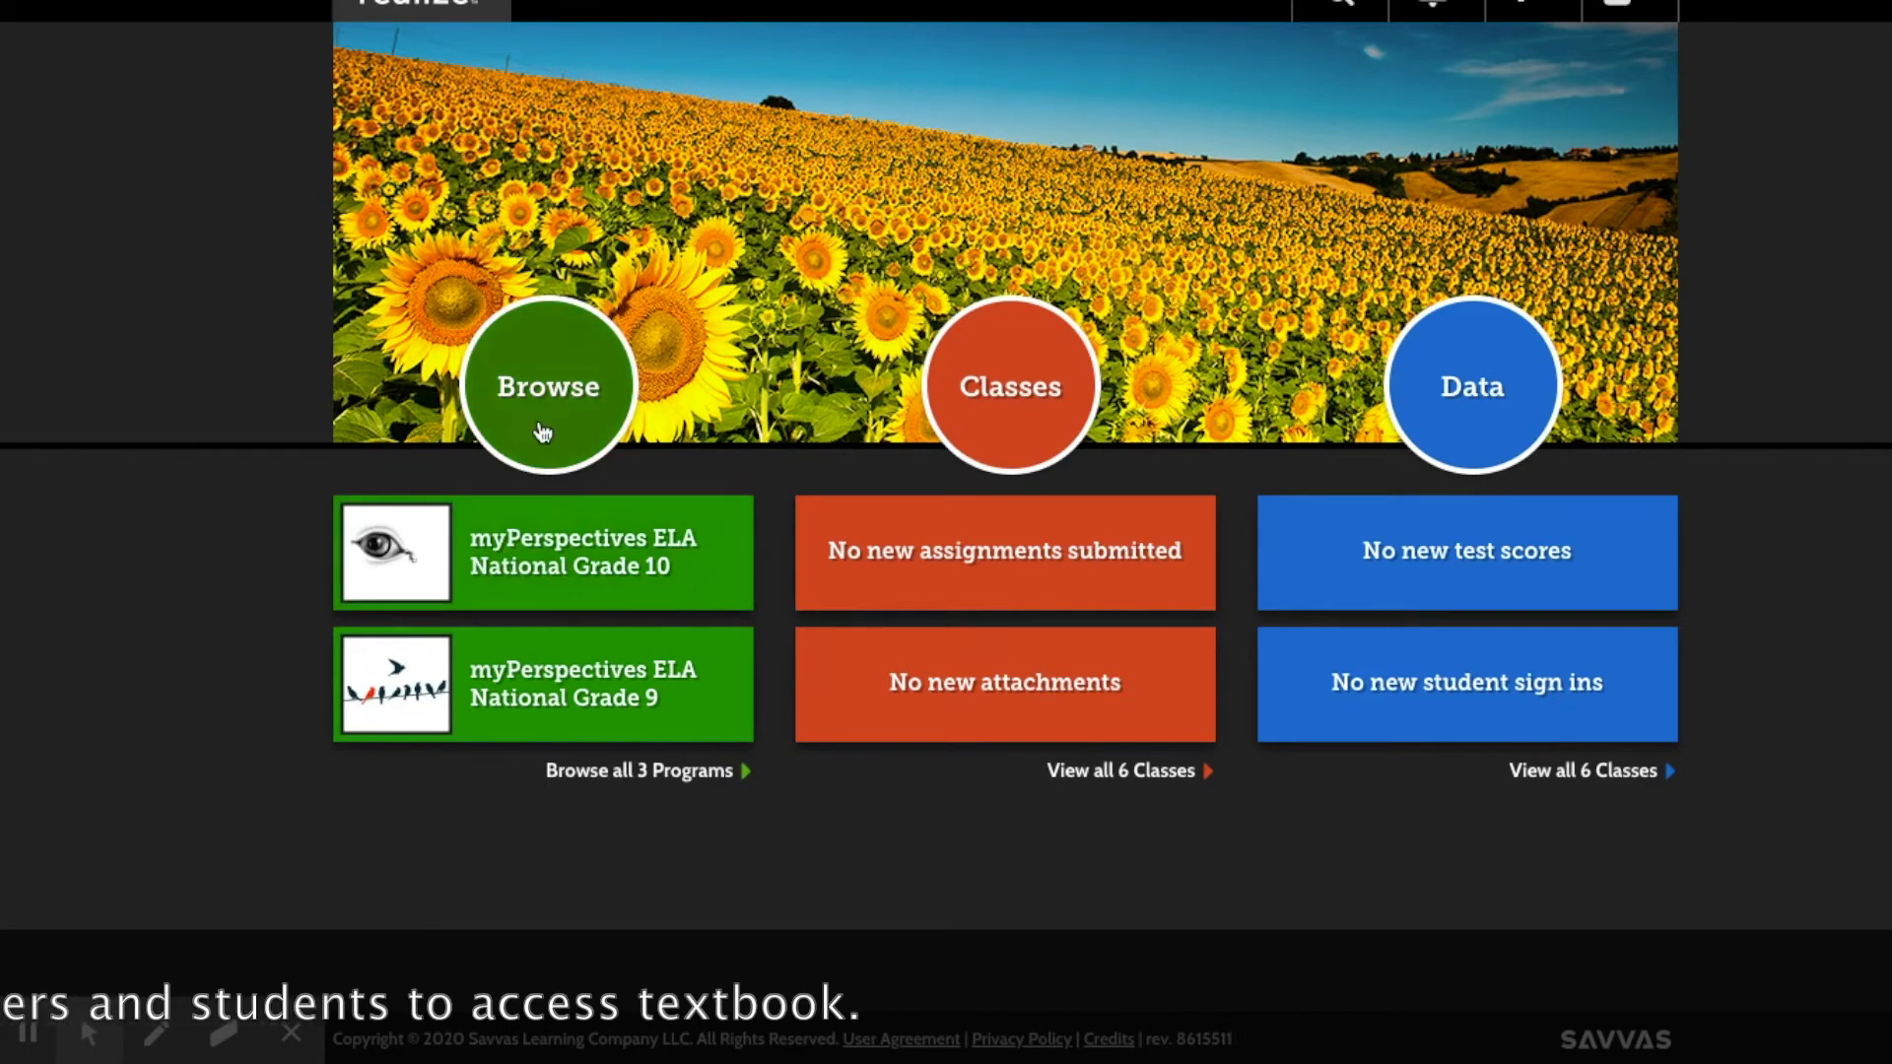
{"action": "mouse_move", "coordinate": [1060, 440]}
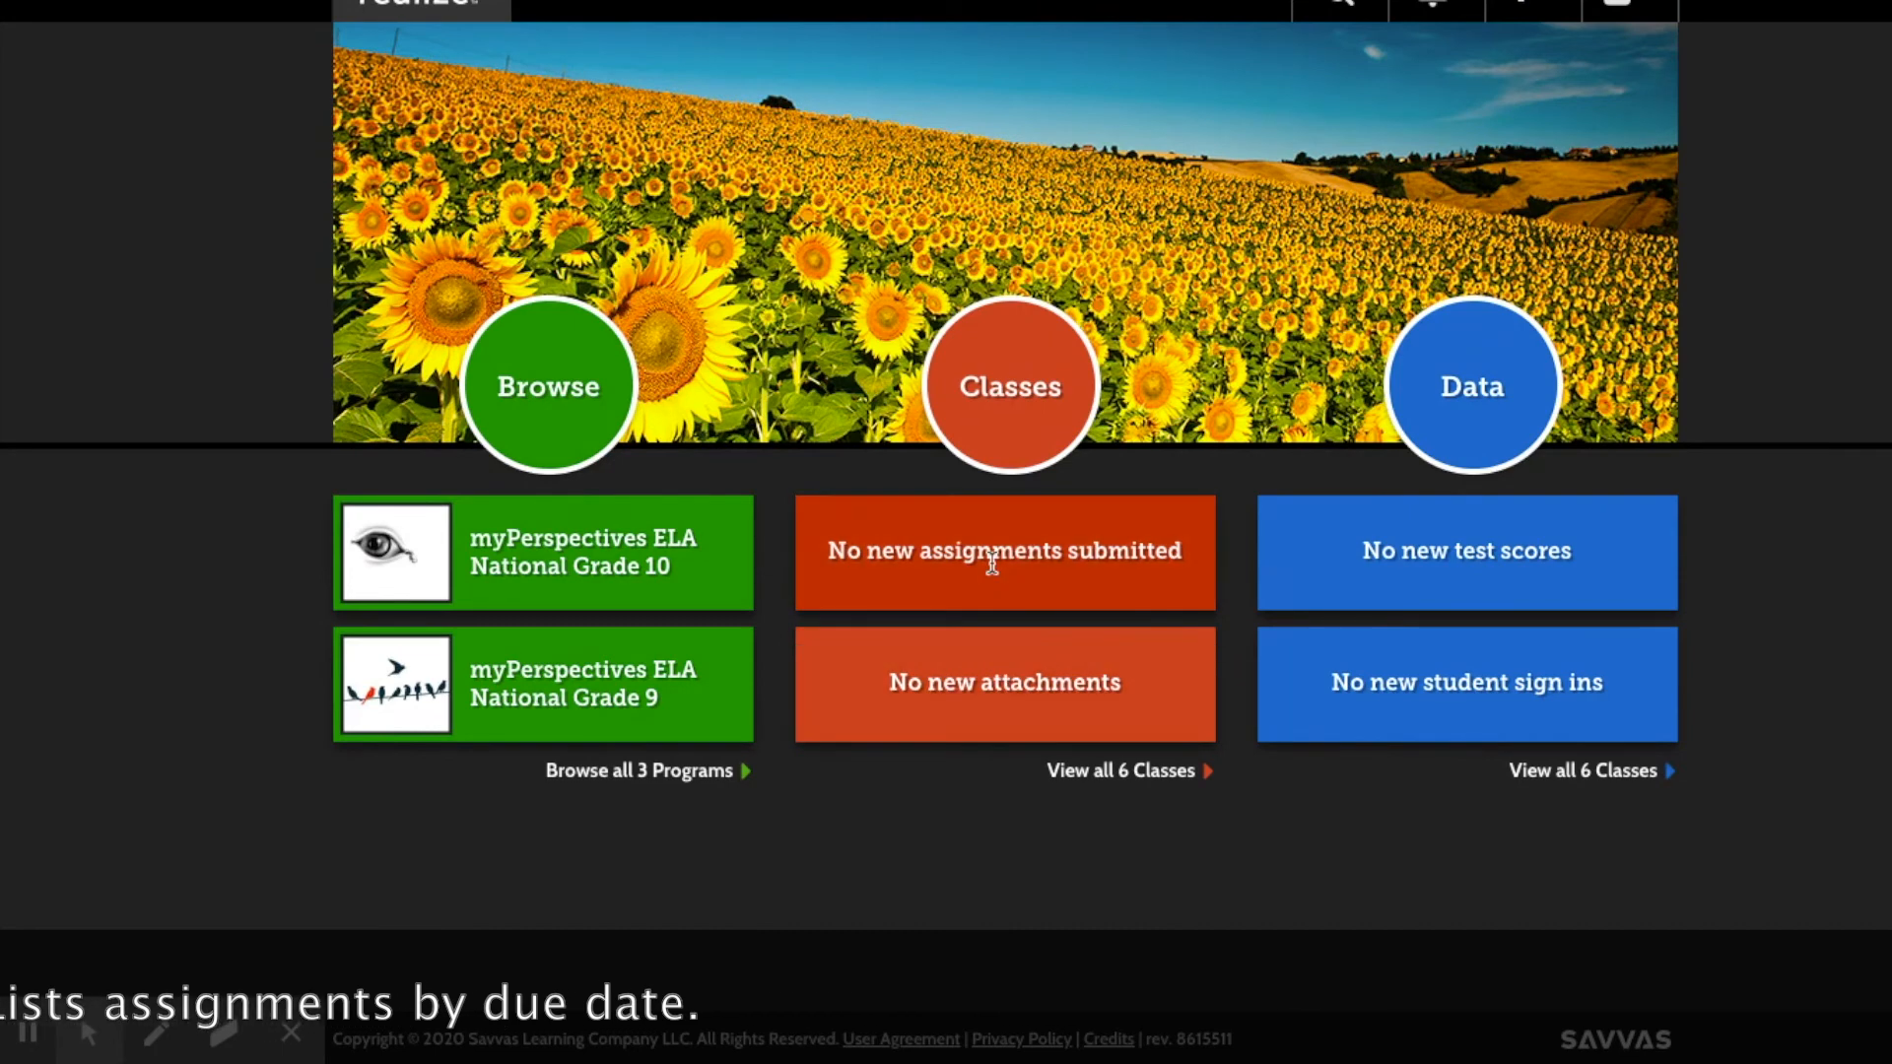
{"action": "mouse_move", "coordinate": [950, 632]}
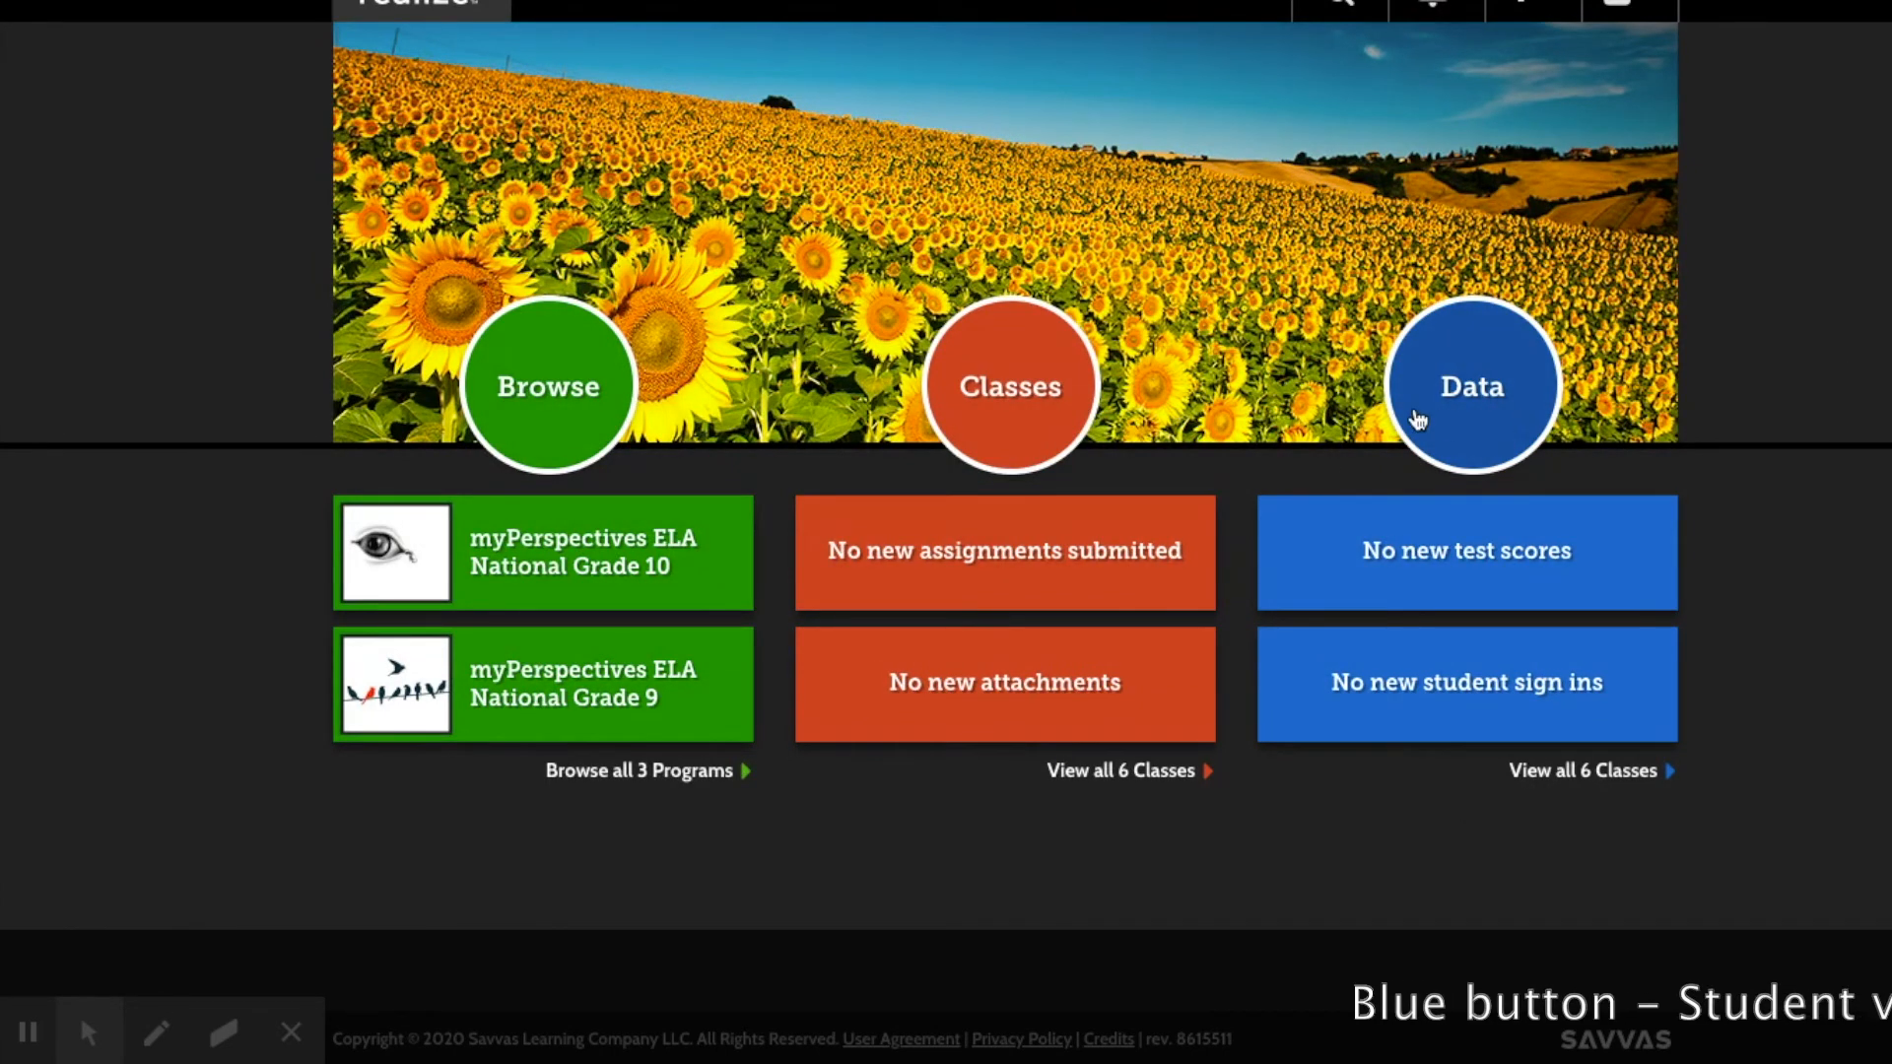
{"action": "mouse_move", "coordinate": [1460, 421]}
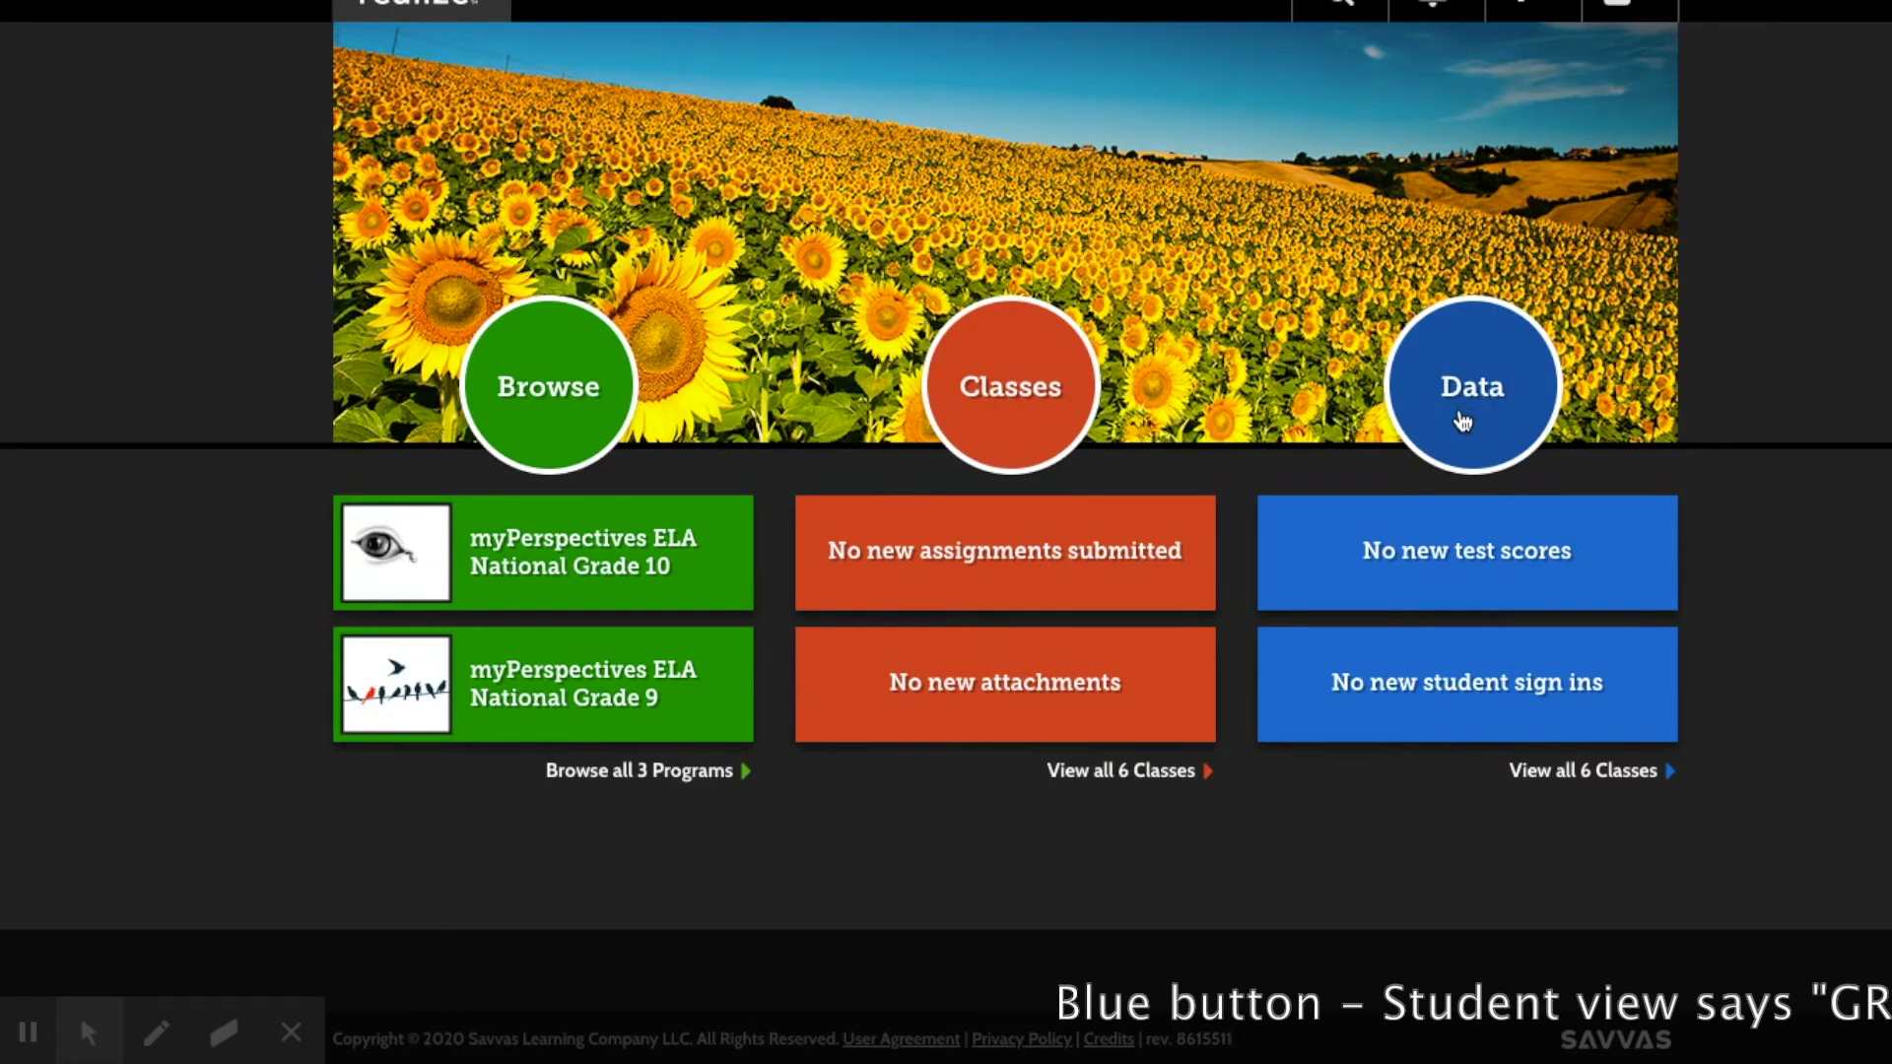
{"action": "mouse_move", "coordinate": [1442, 682]}
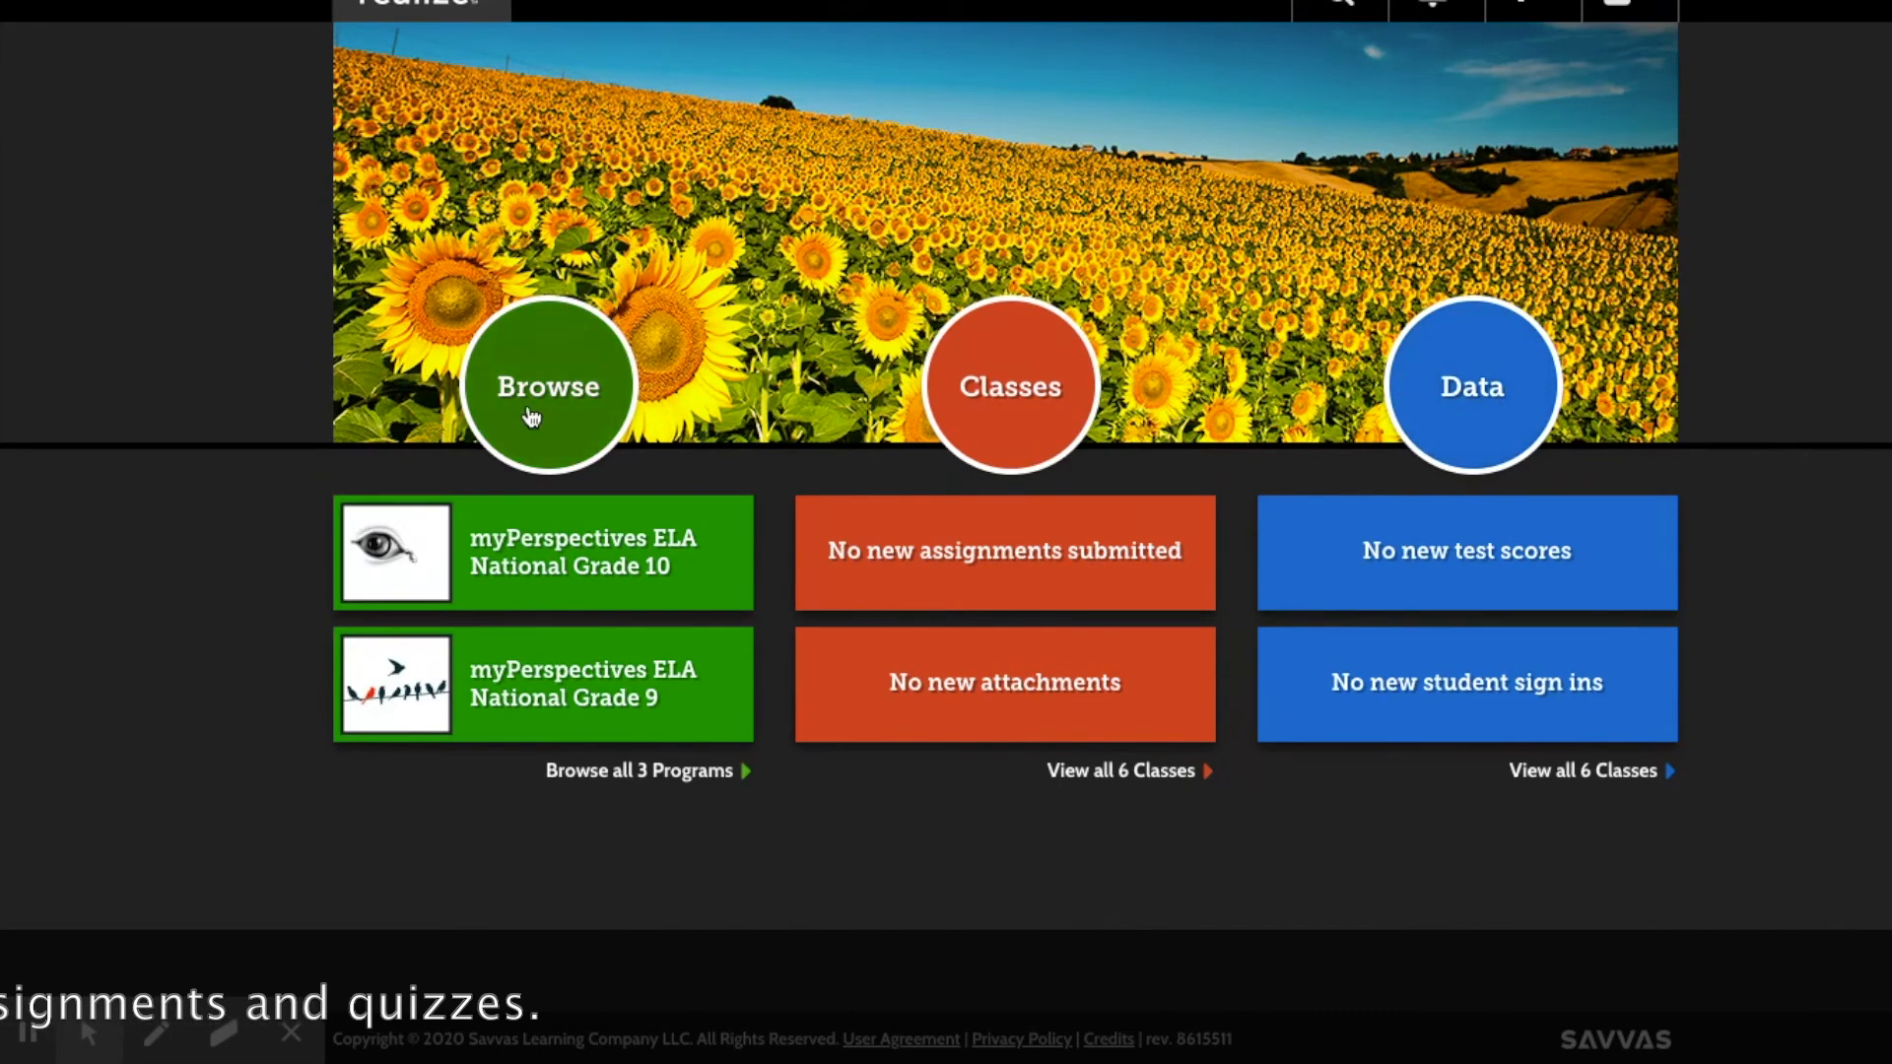
{"action": "mouse_move", "coordinate": [1009, 386]}
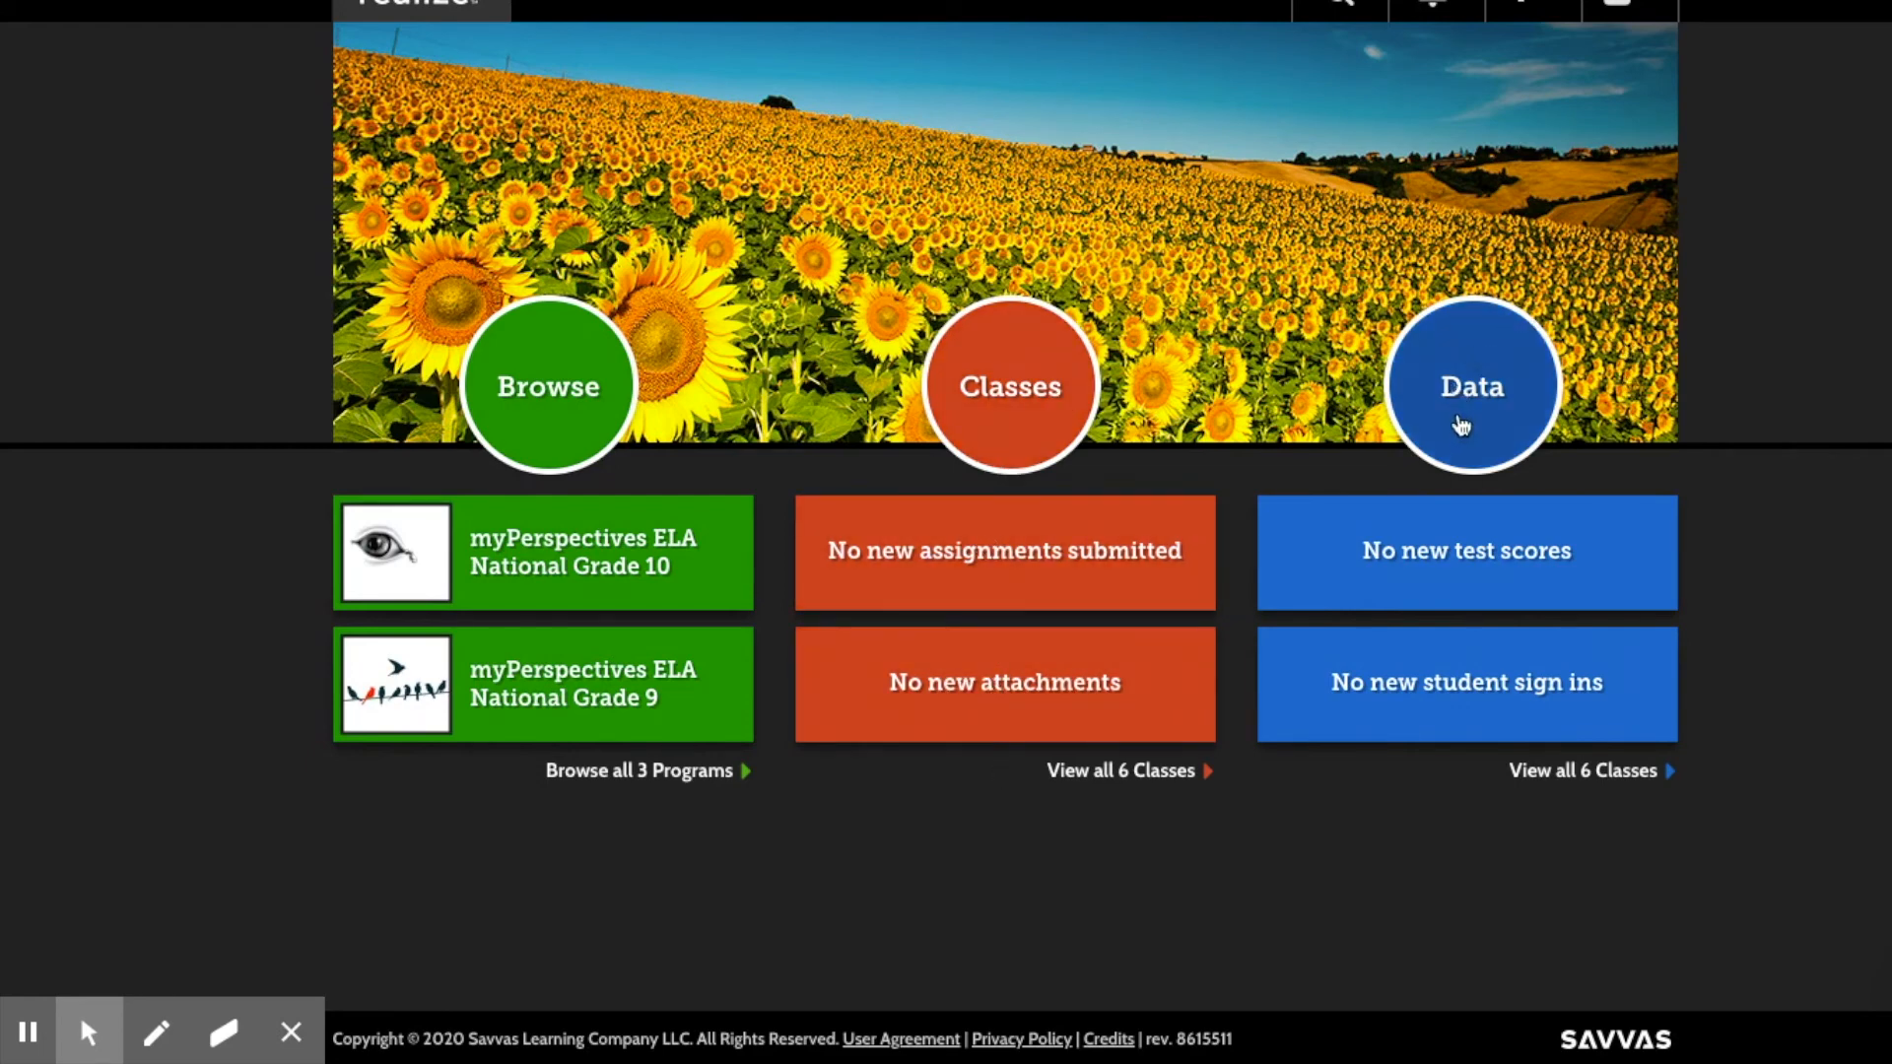
{"action": "mouse_move", "coordinate": [1460, 392]}
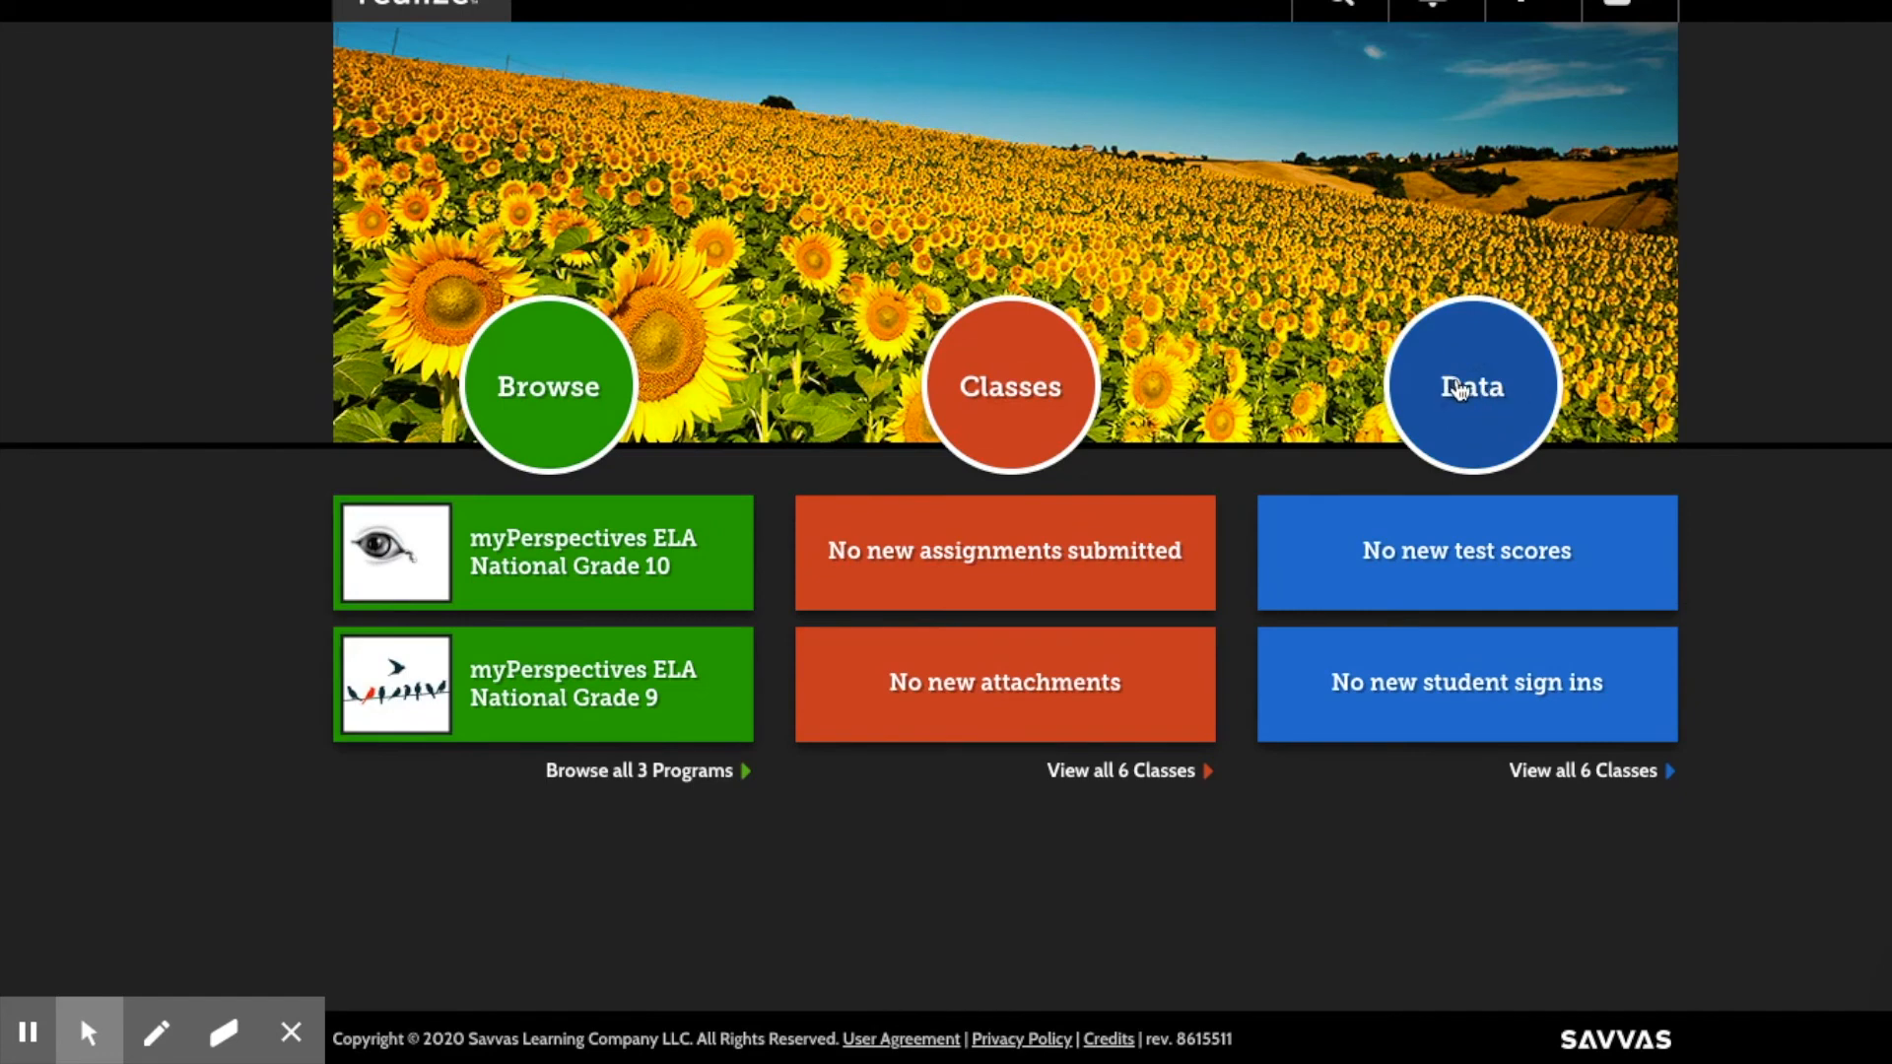
{"action": "mouse_move", "coordinate": [1480, 729]}
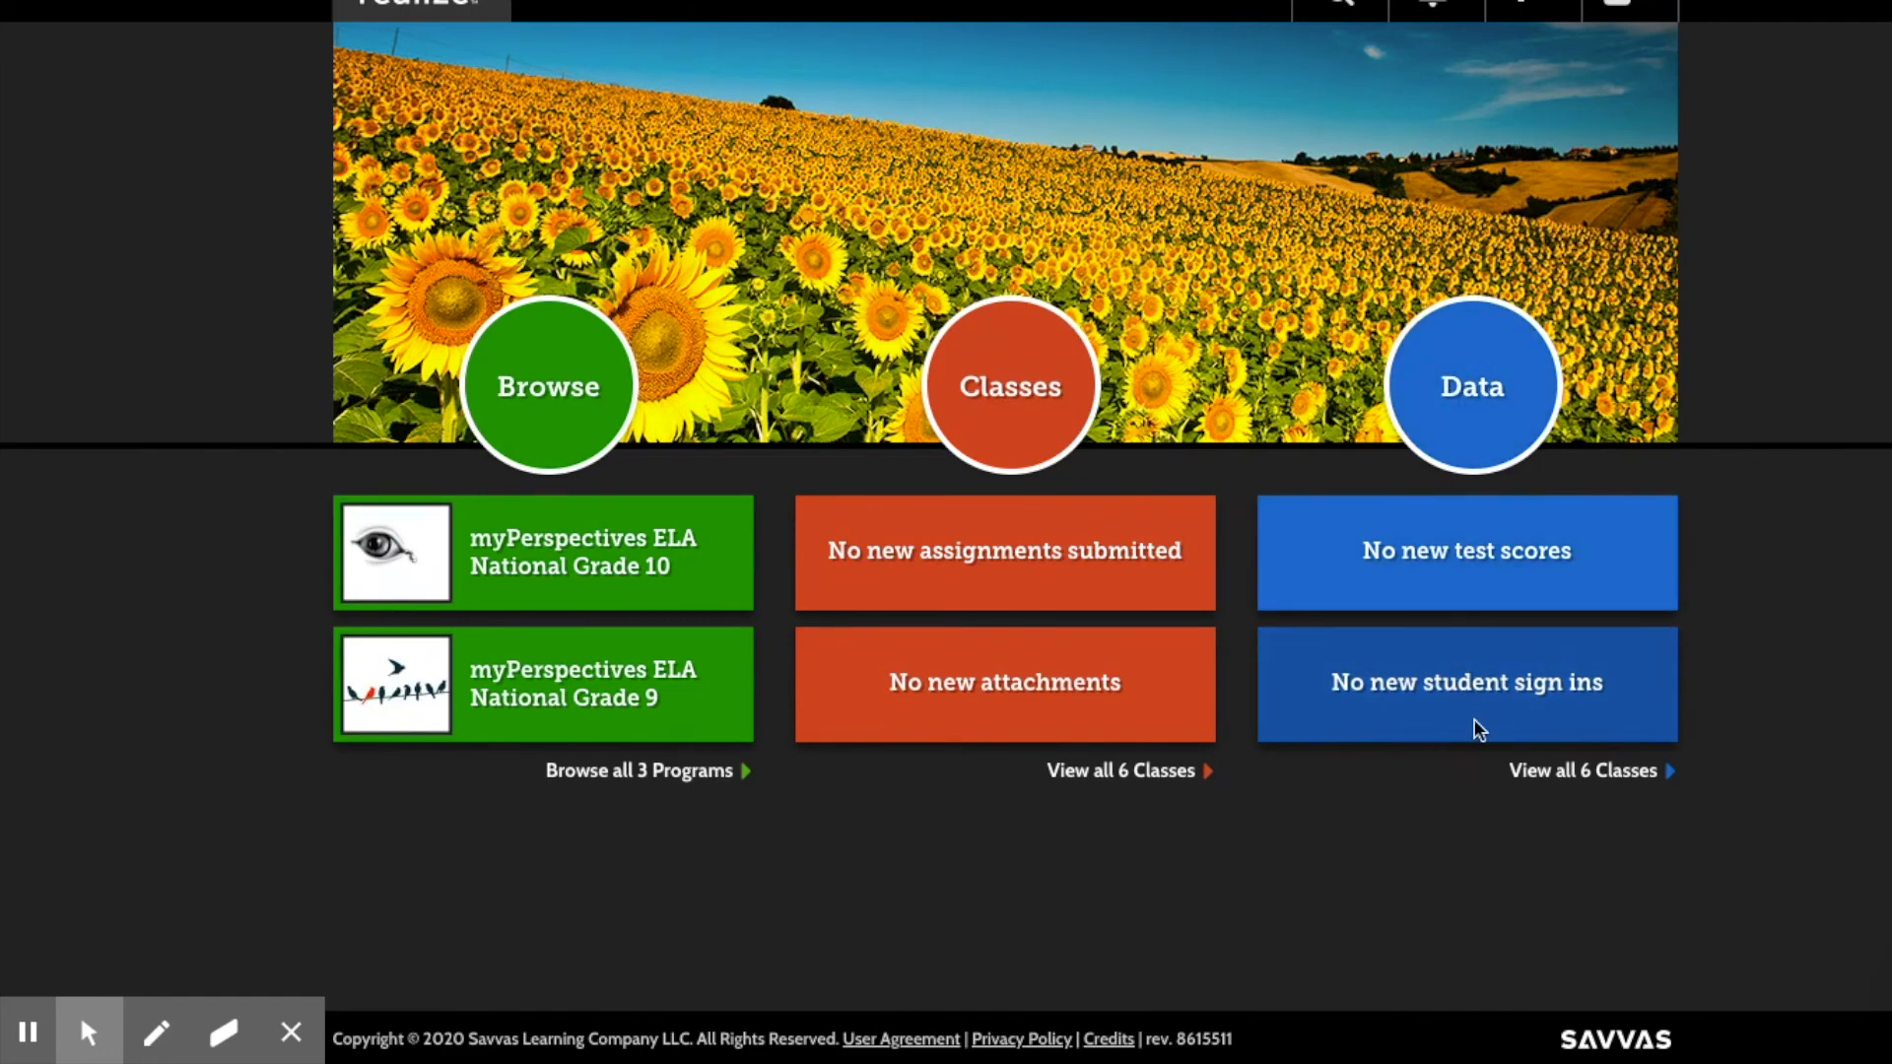
{"action": "mouse_move", "coordinate": [664, 568]}
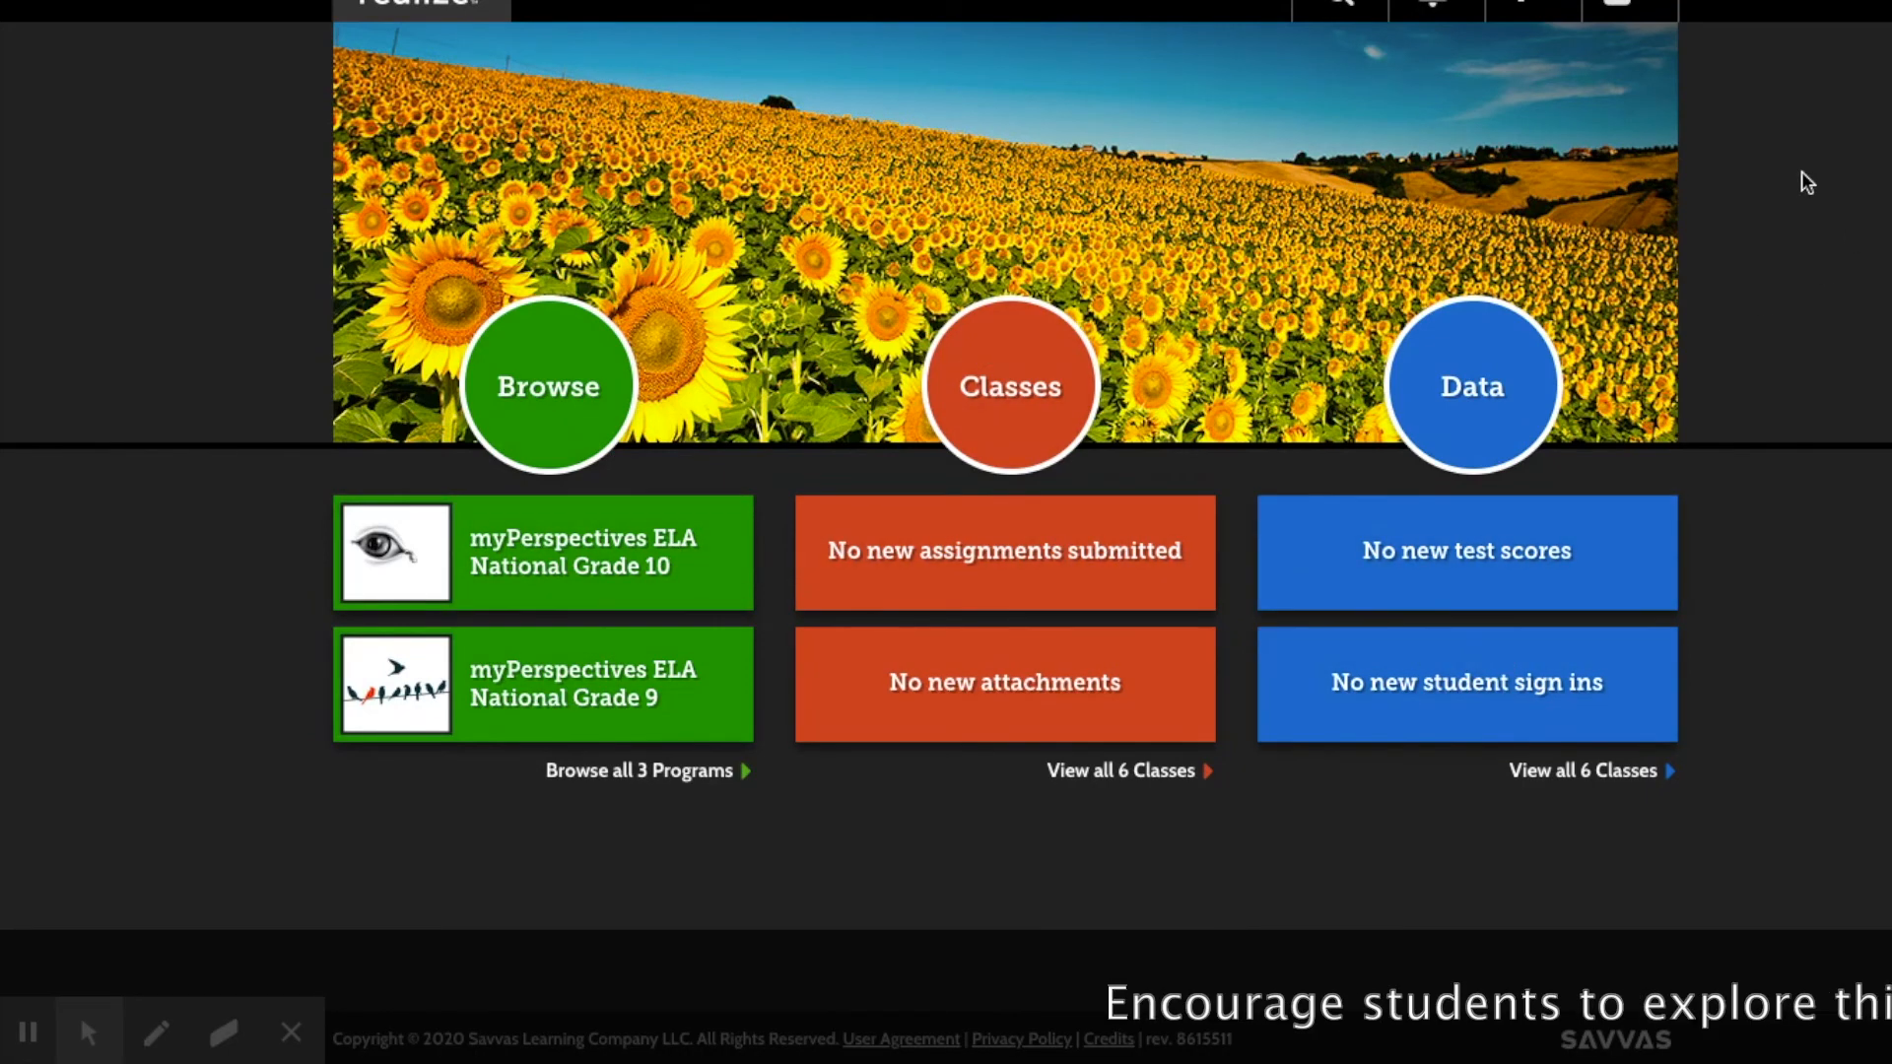
{"action": "mouse_move", "coordinate": [519, 254]}
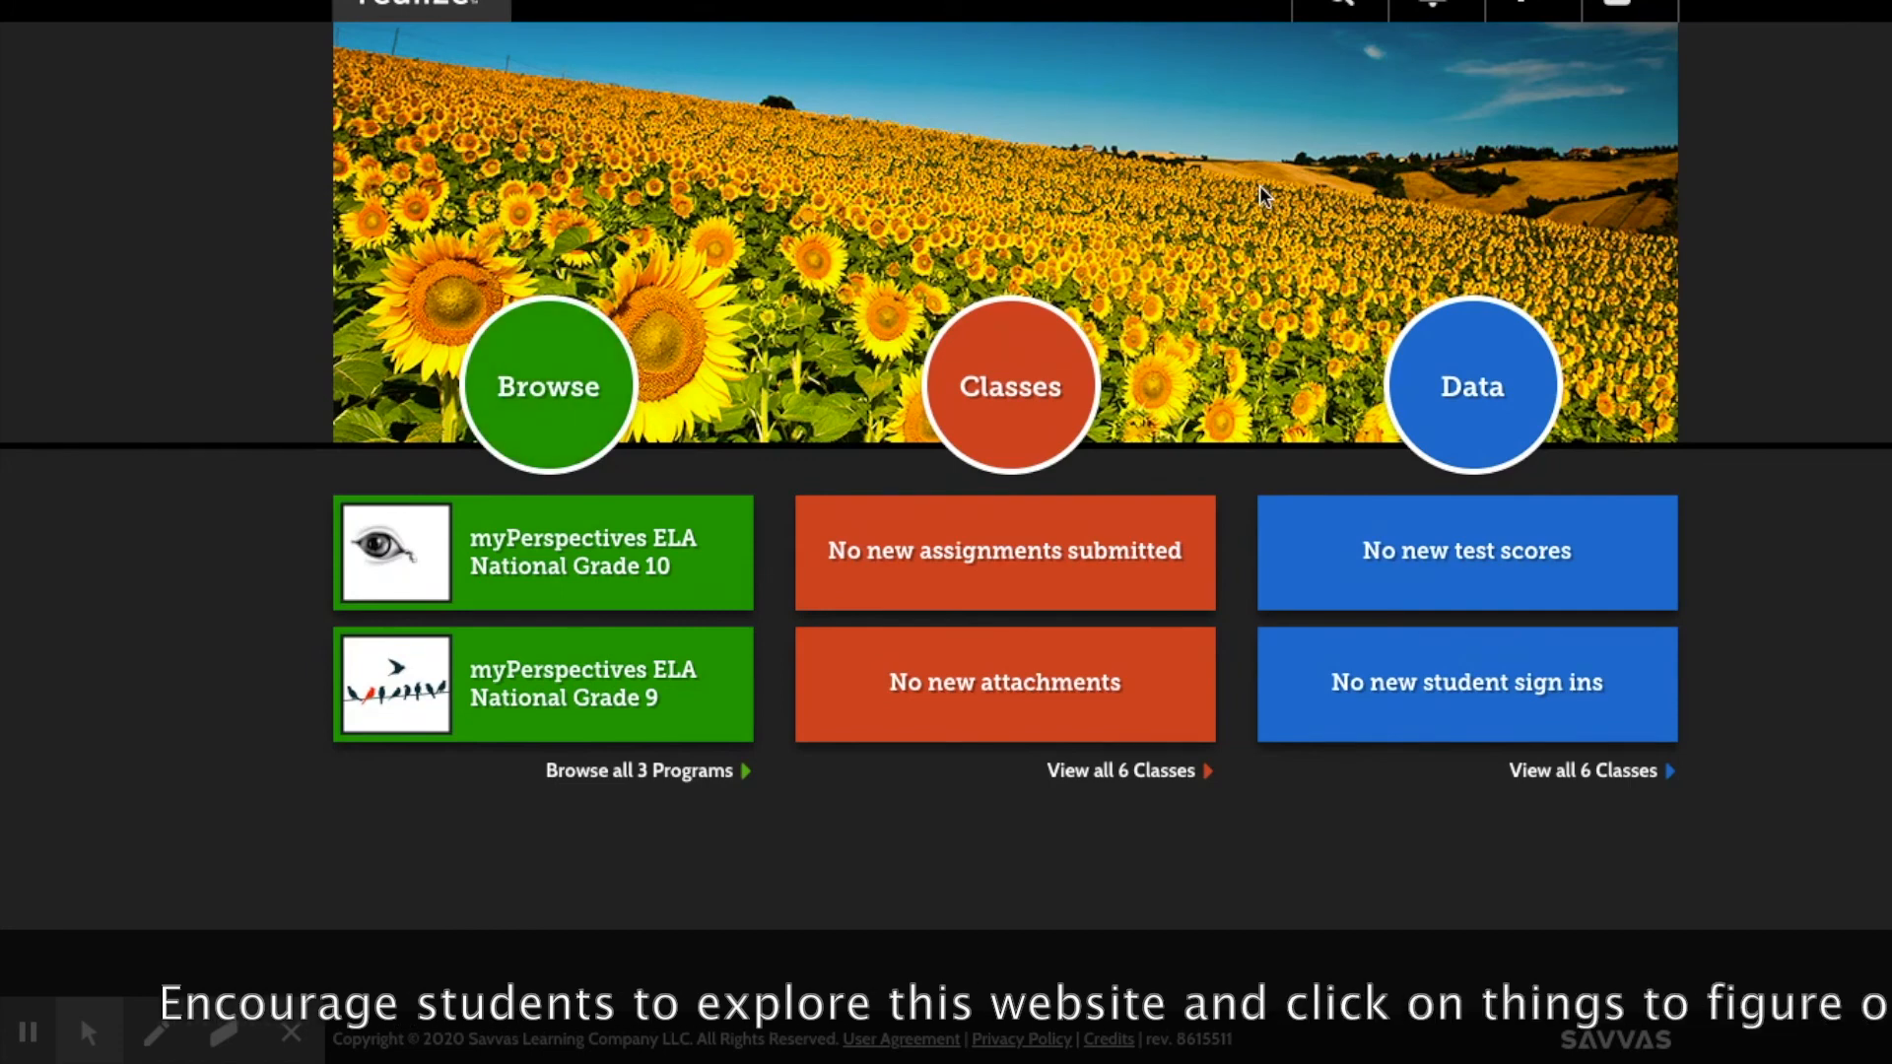
{"action": "mouse_move", "coordinate": [266, 207]}
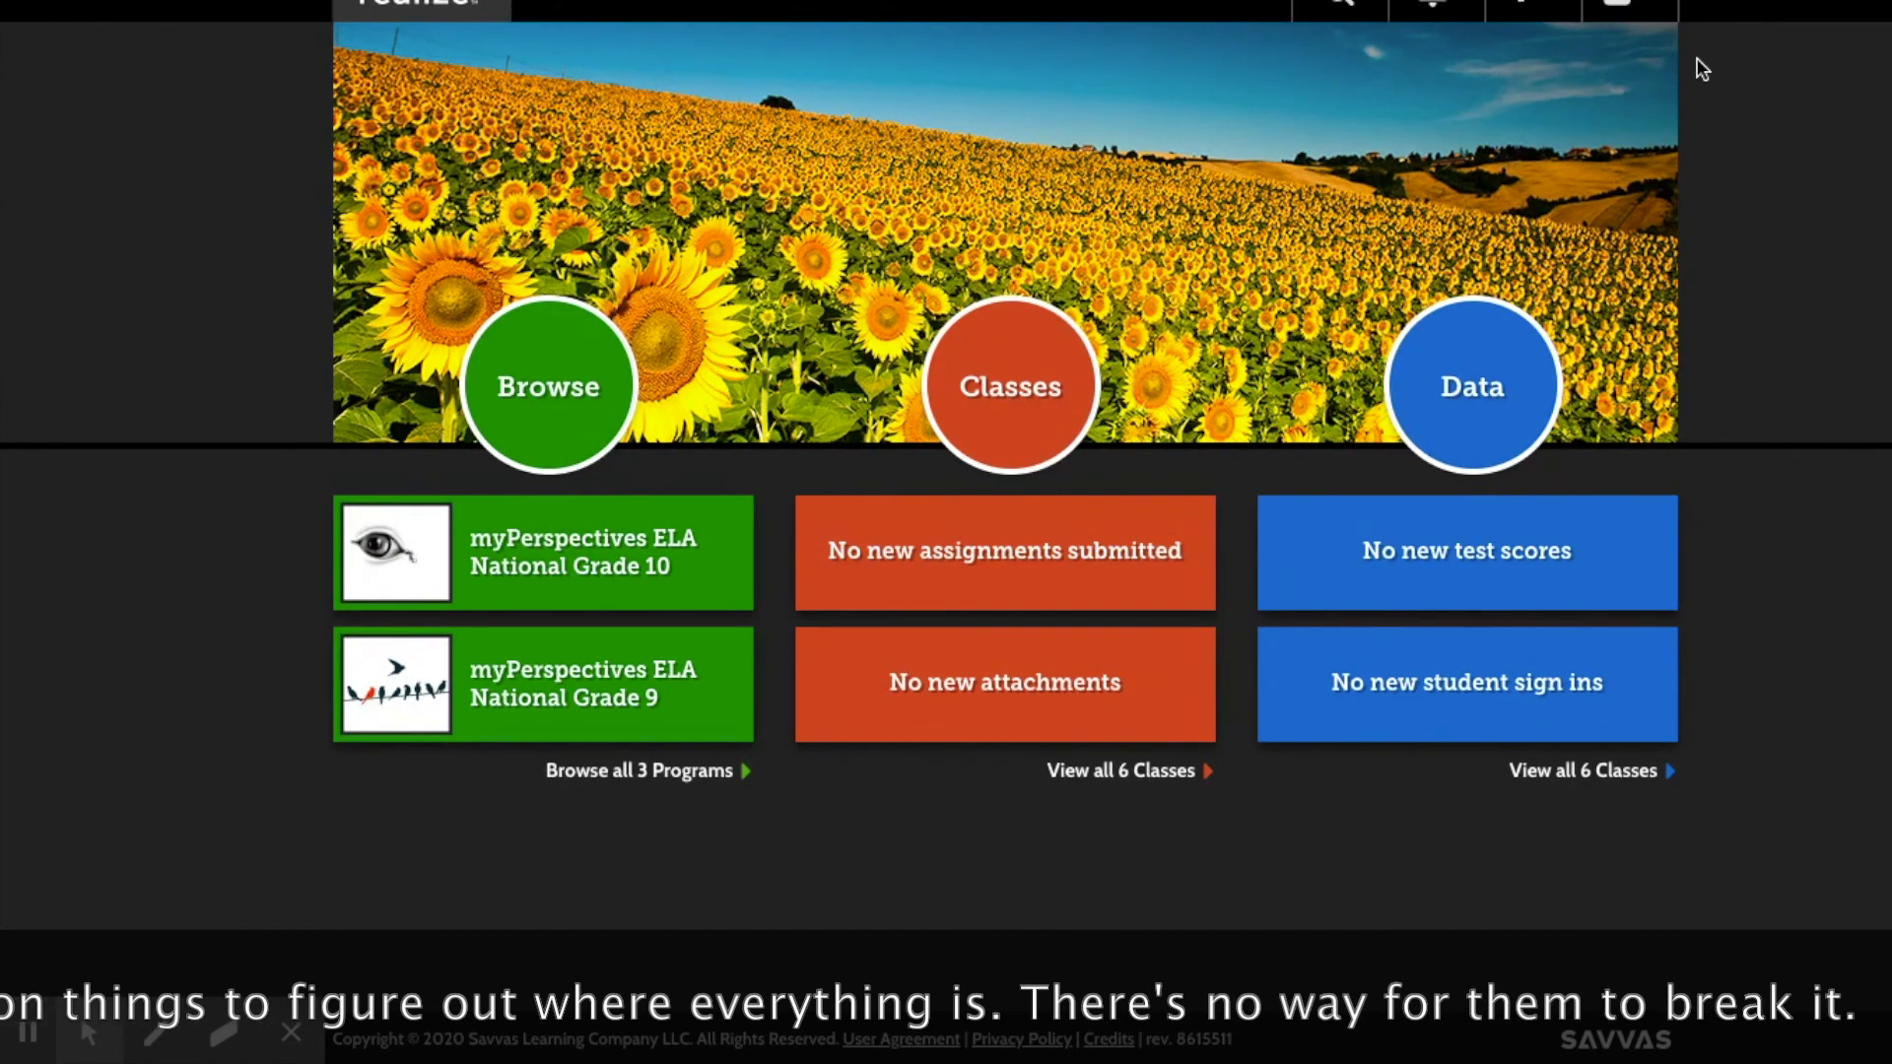
{"action": "left_click", "coordinate": [1622, 6]}
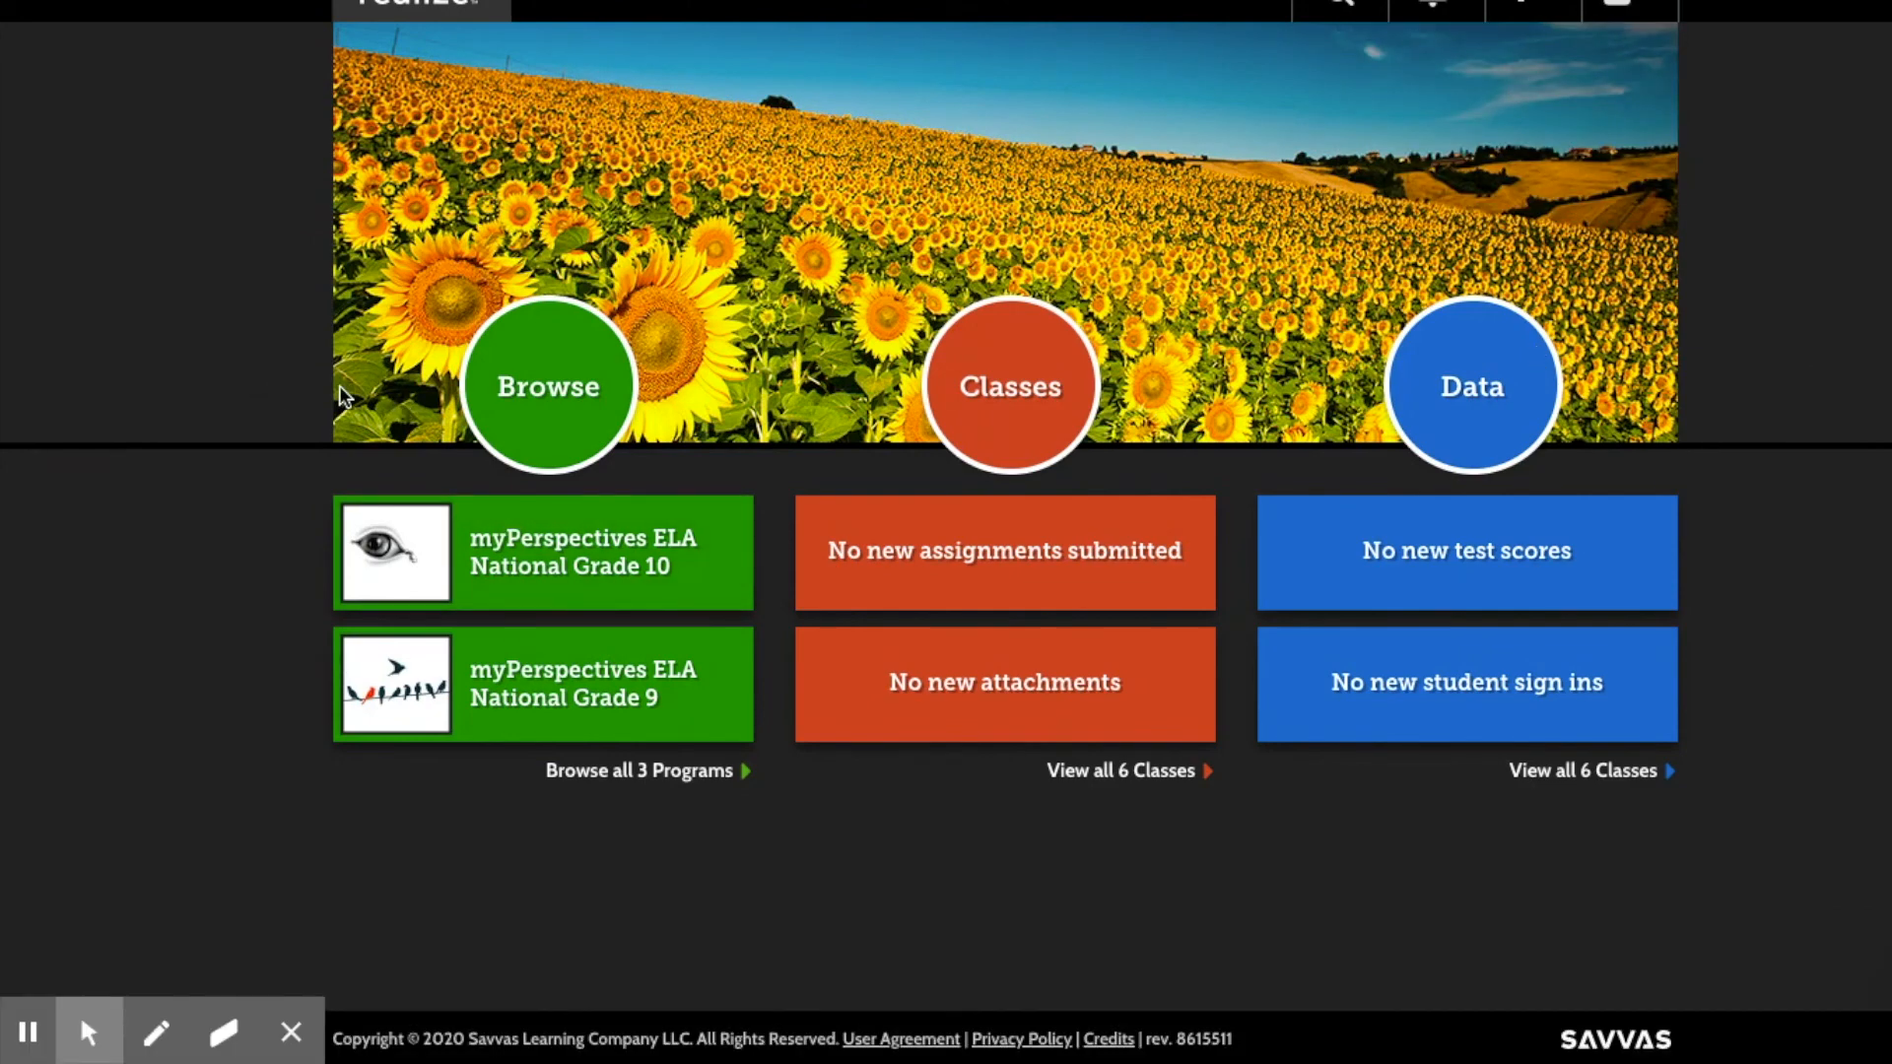
{"action": "mouse_move", "coordinate": [30, 1030]}
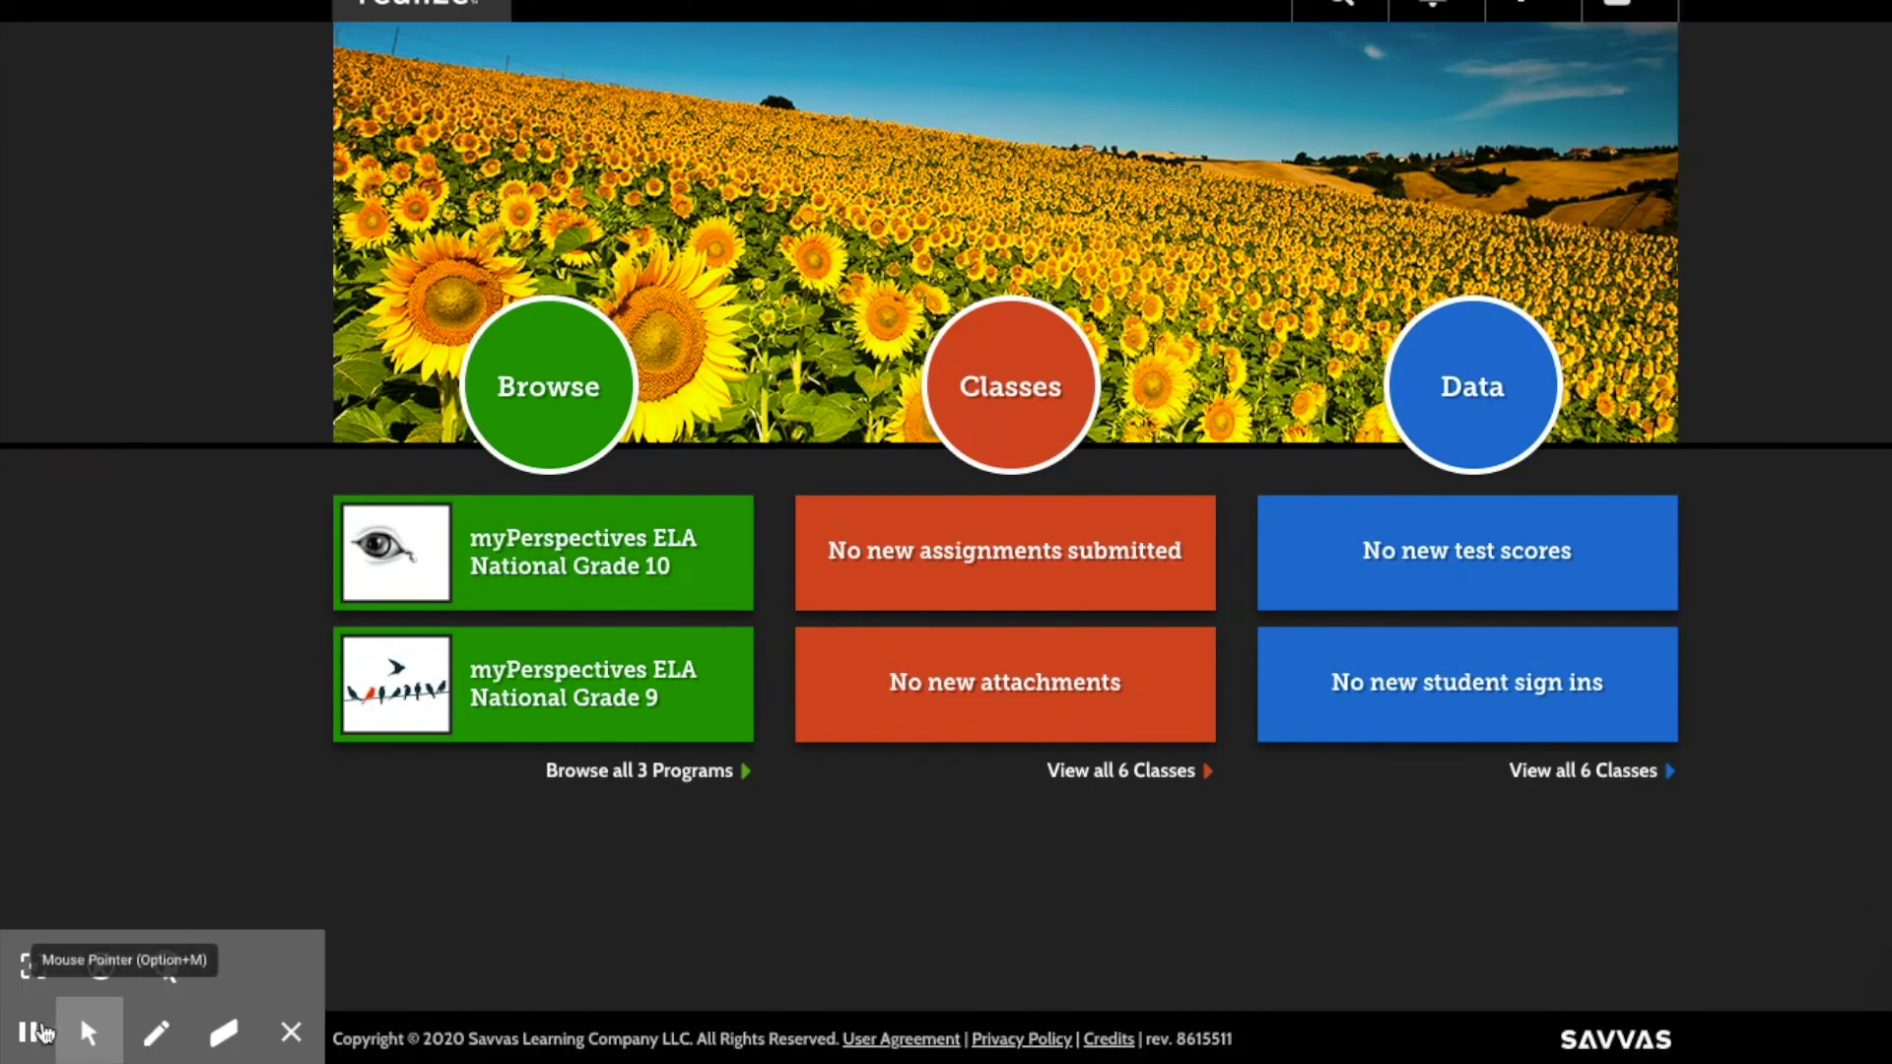